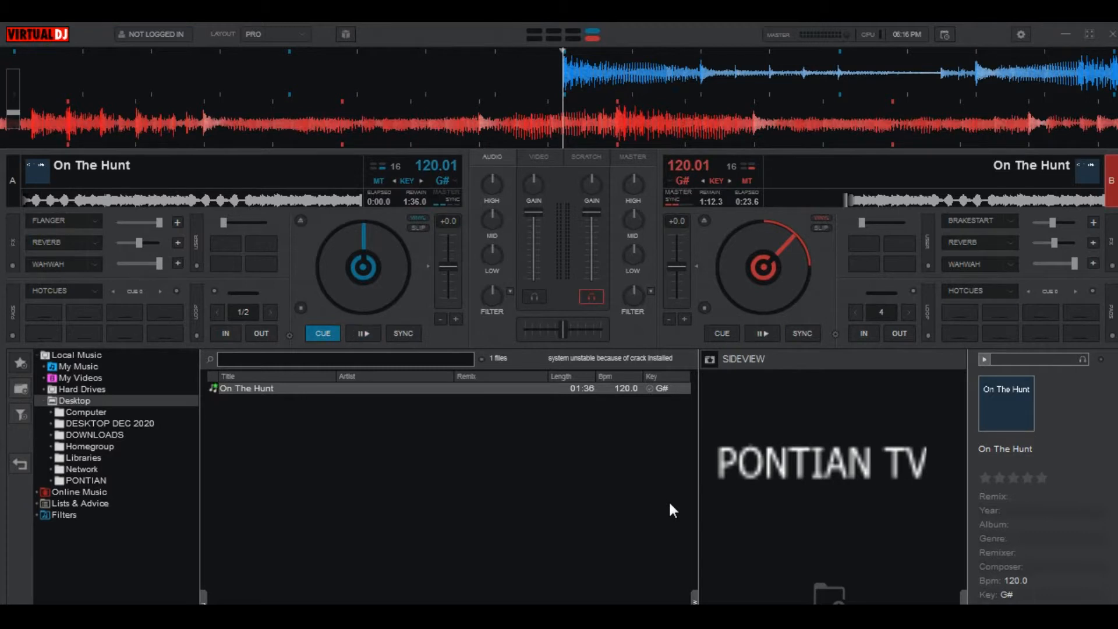
Start the left deck playing, pause it, and resume playback
left_click(363, 333)
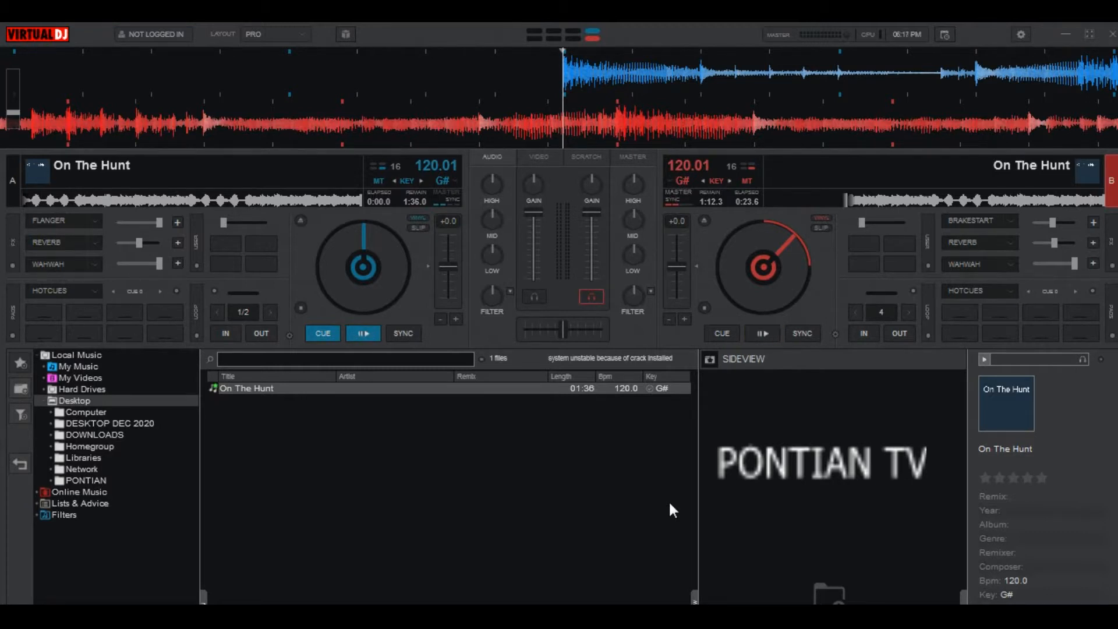
left_click(363, 333)
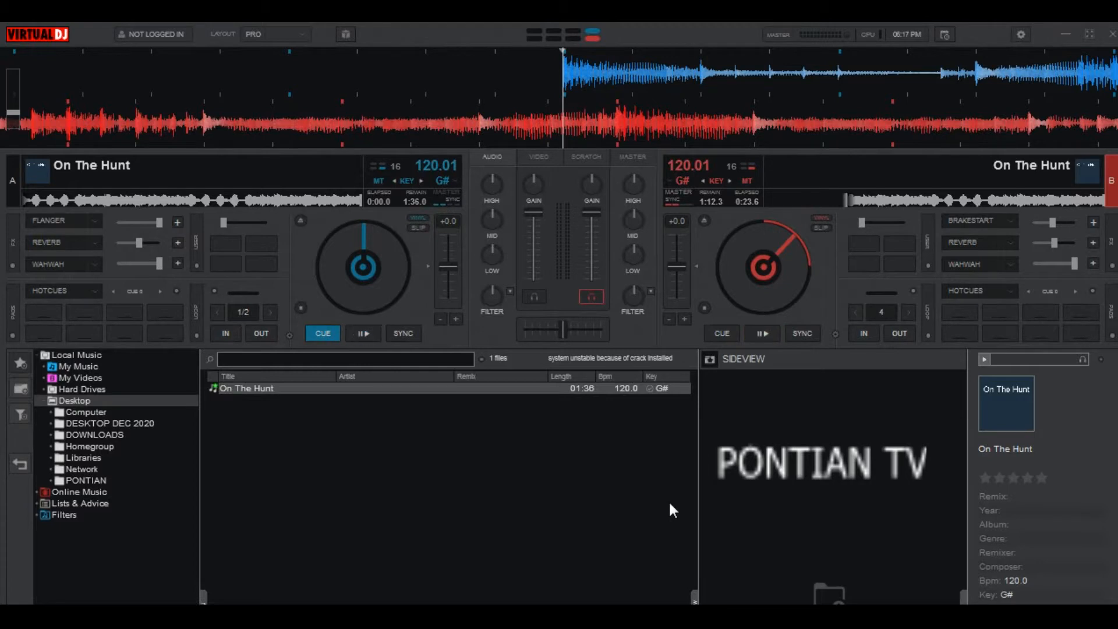
left_click(363, 333)
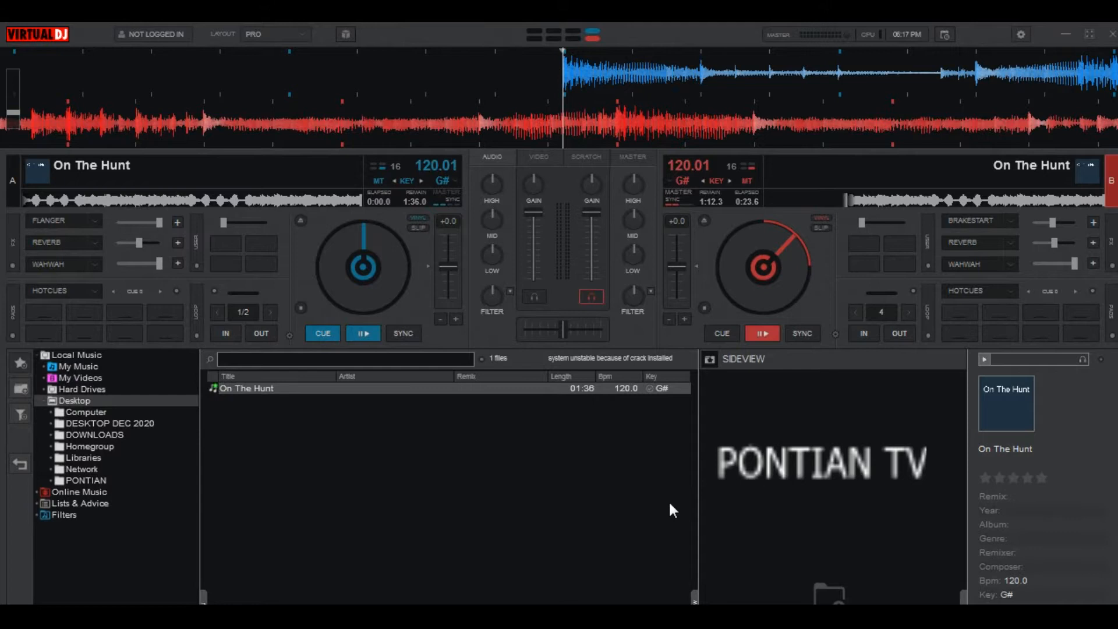
mouse_move(747, 378)
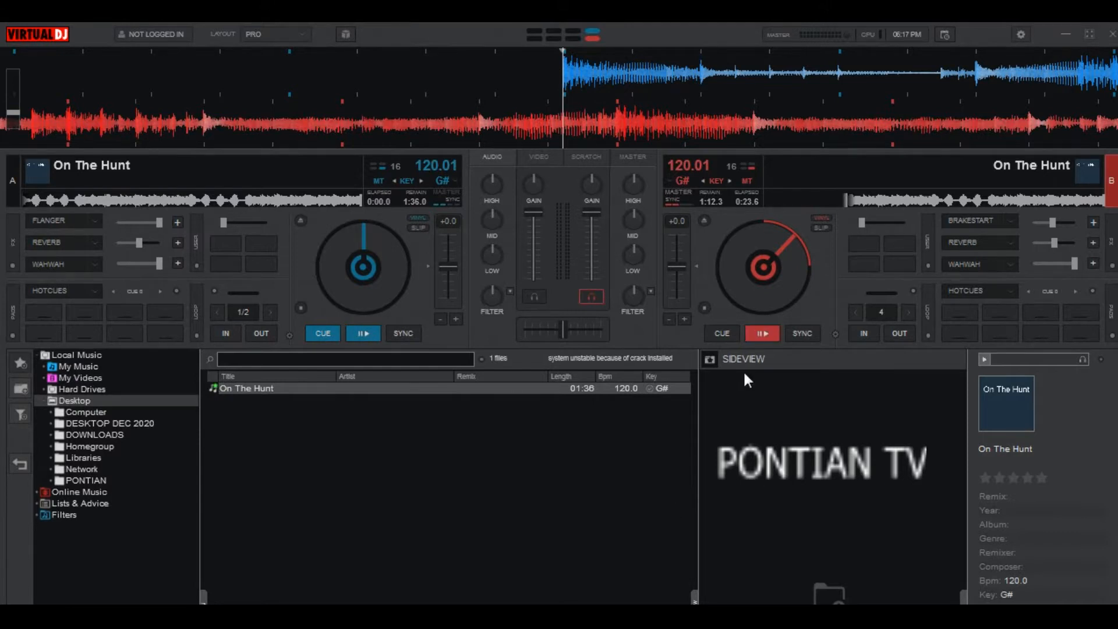
mouse_move(1011, 52)
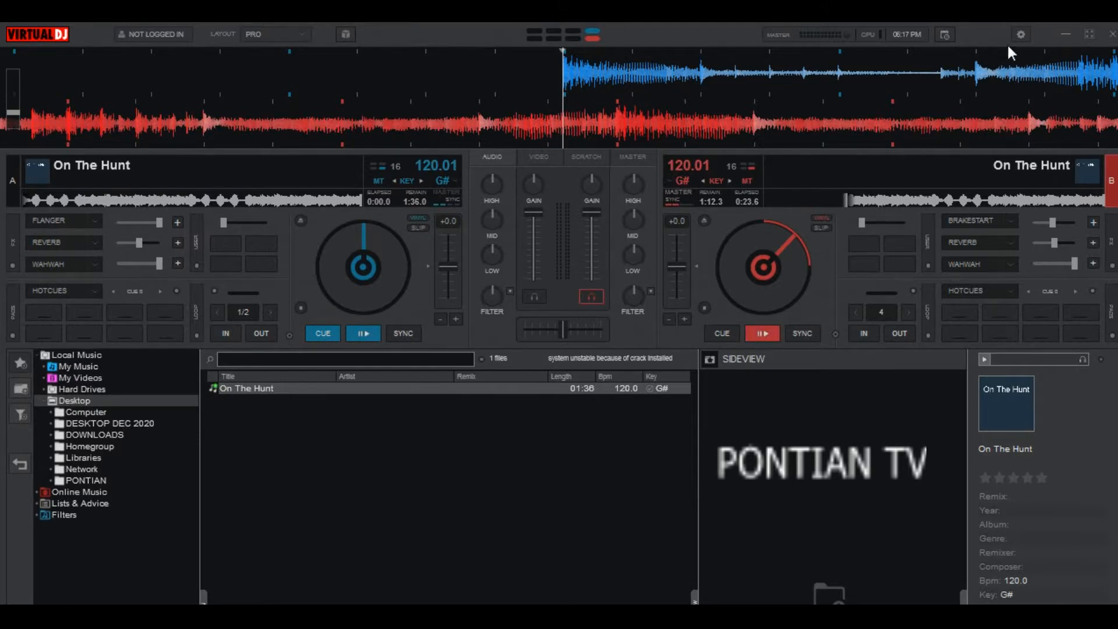
Go to the CONTROLLERS section of the VirtualDJ settings
left_click(1021, 34)
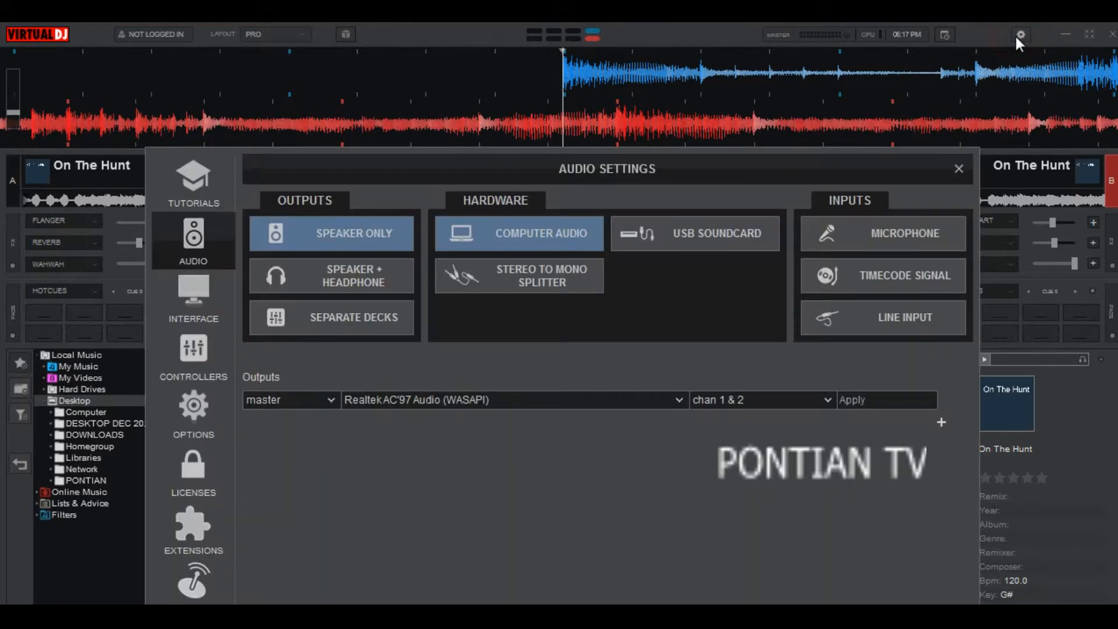
mouse_move(175, 365)
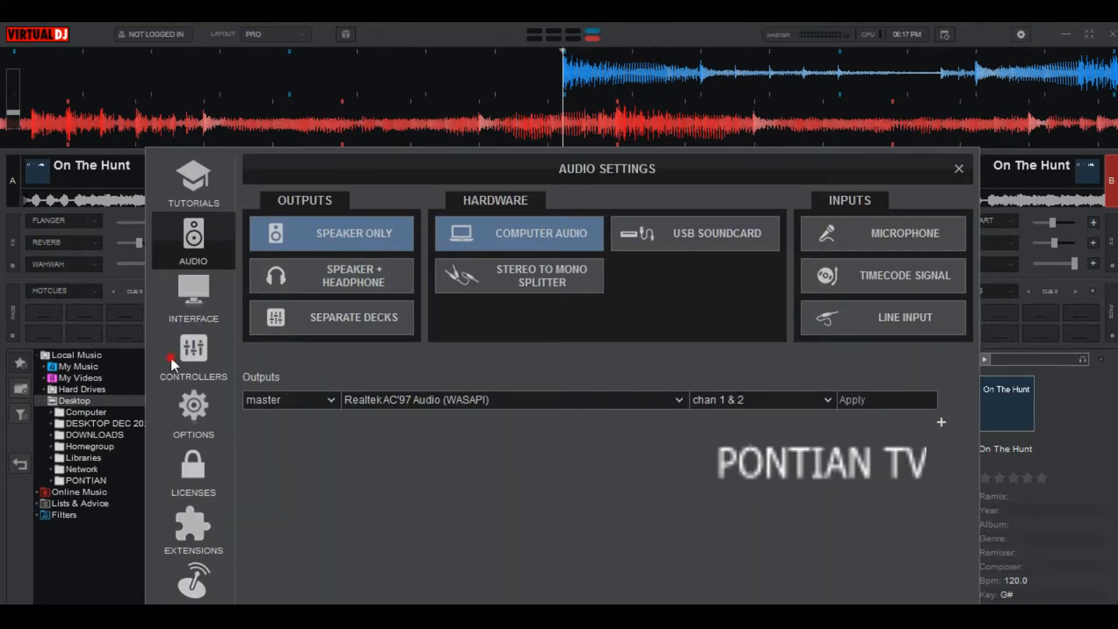
left_click(193, 357)
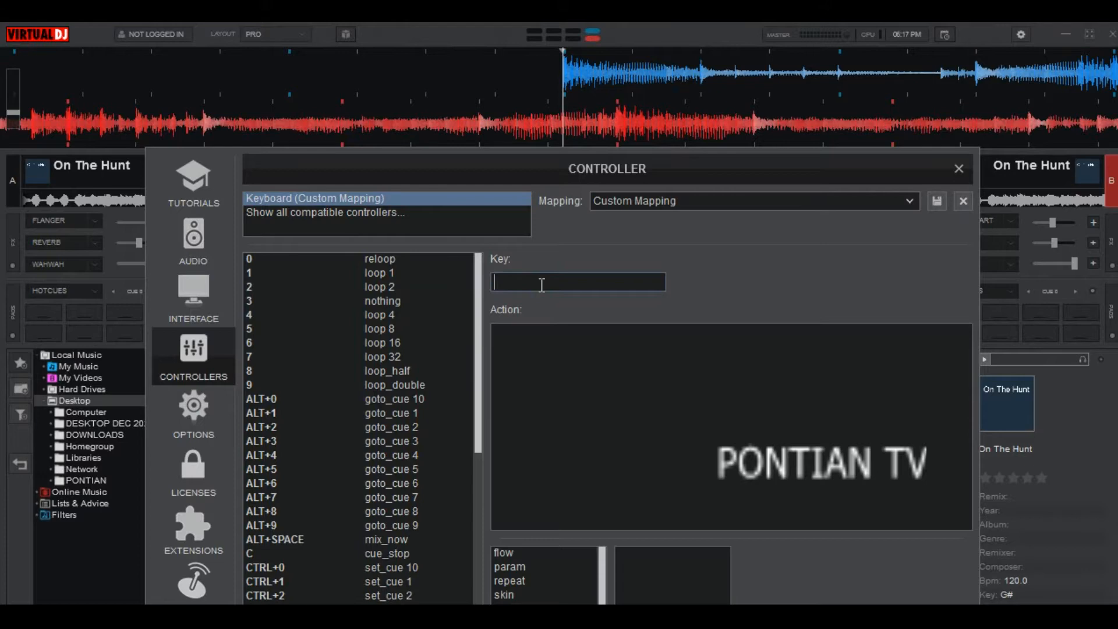
Create a mapping for key V with the action text "Down ?pause"
type("V")
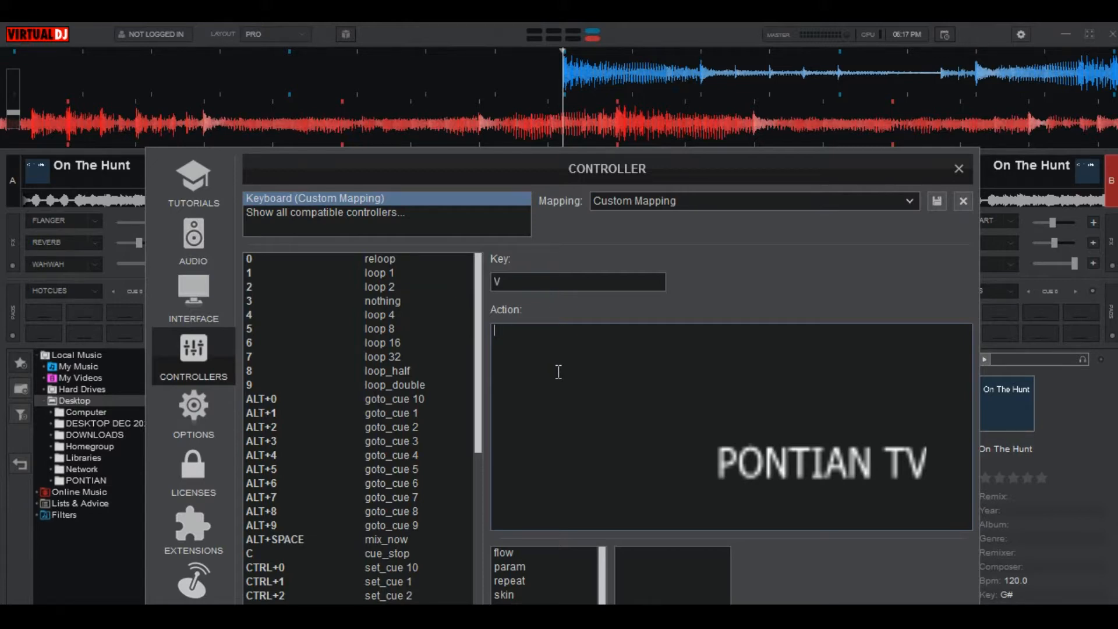
type("Down")
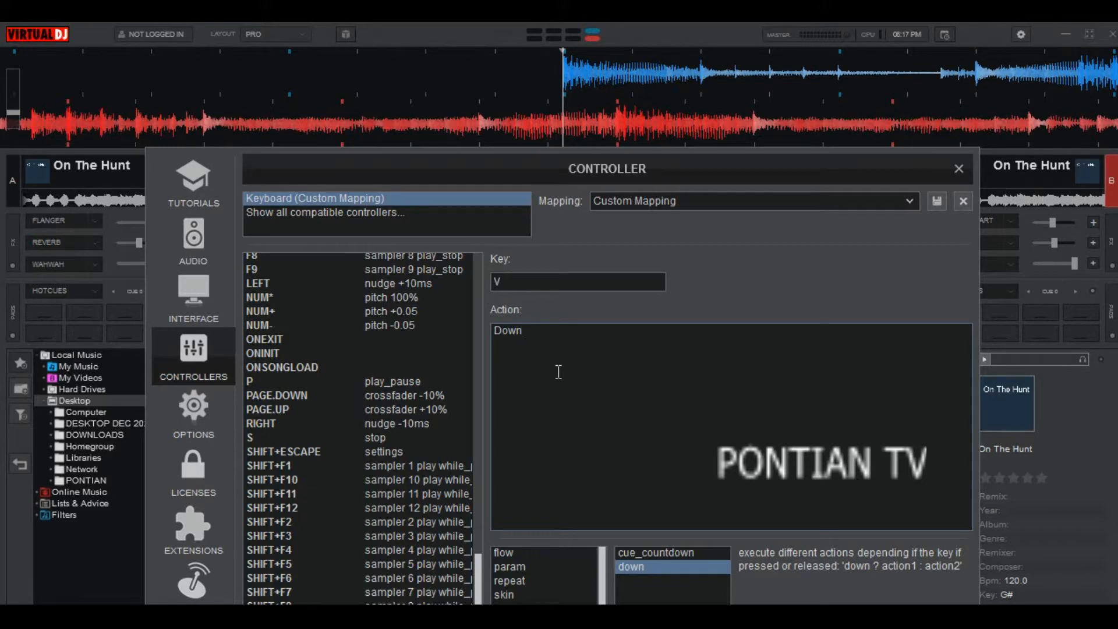
type("?")
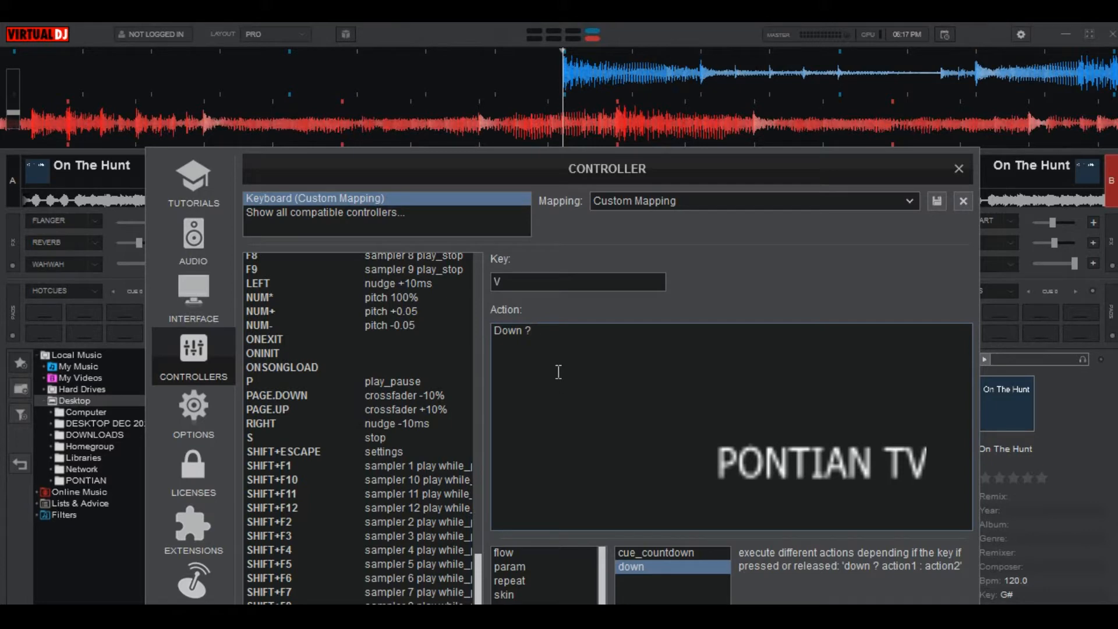
type("pause")
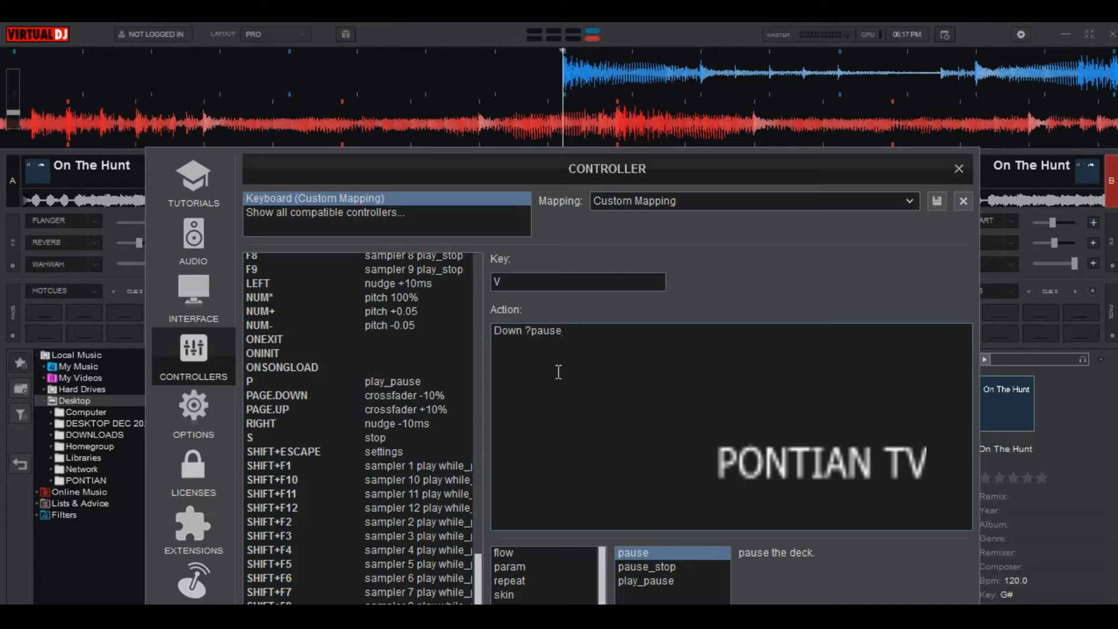
Extend key V's action to "Down ?pause:crossfader 100%" using the crossfader suggestion
type(":")
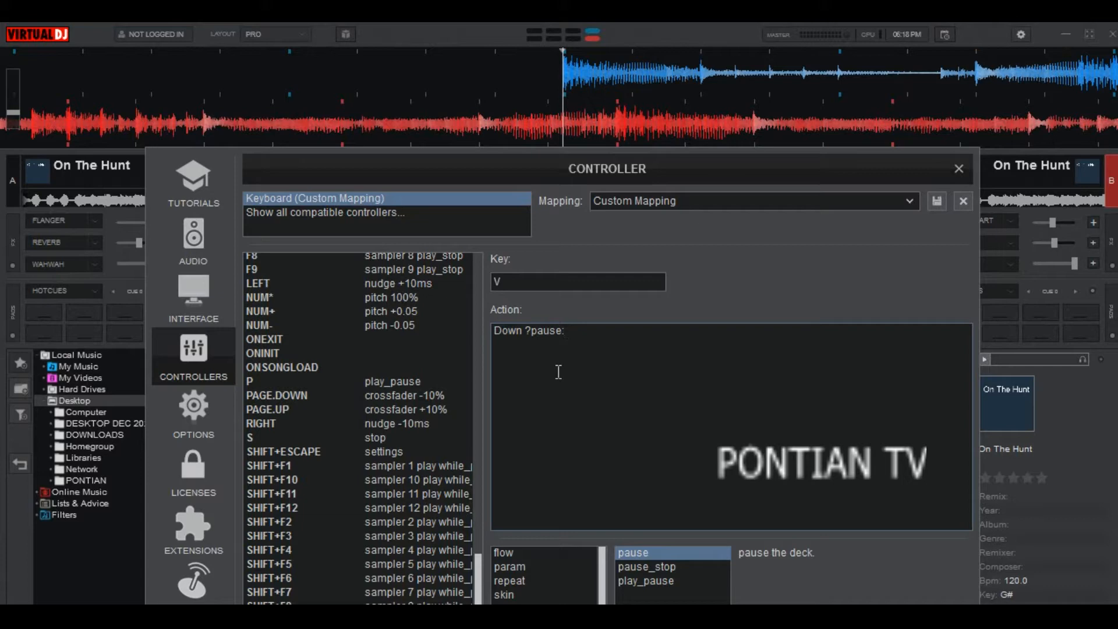
left_click(564, 330)
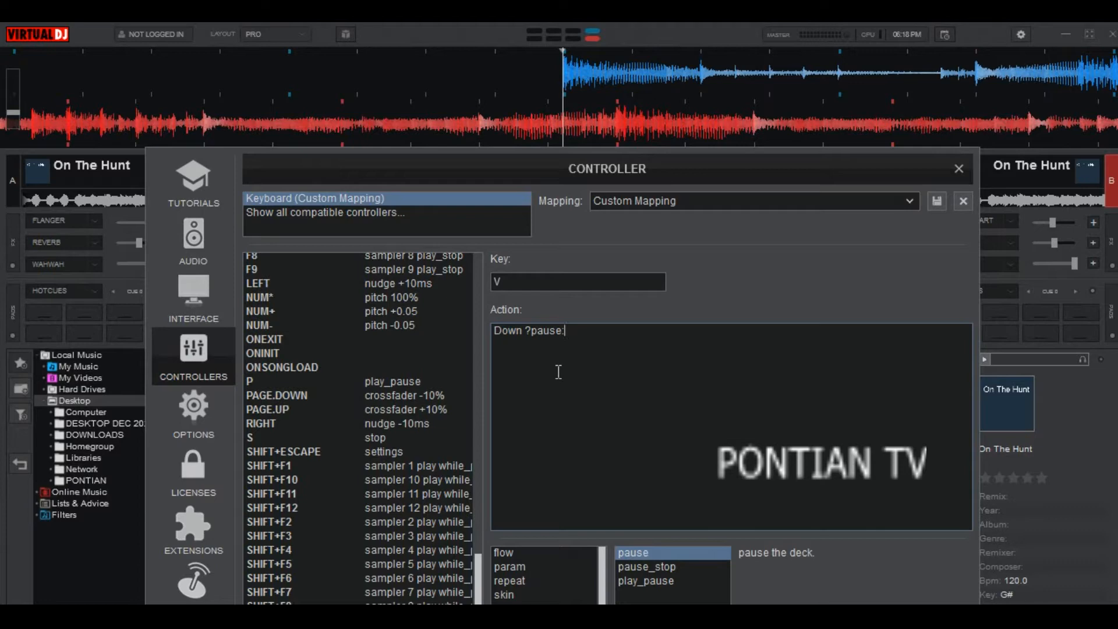
type("crash")
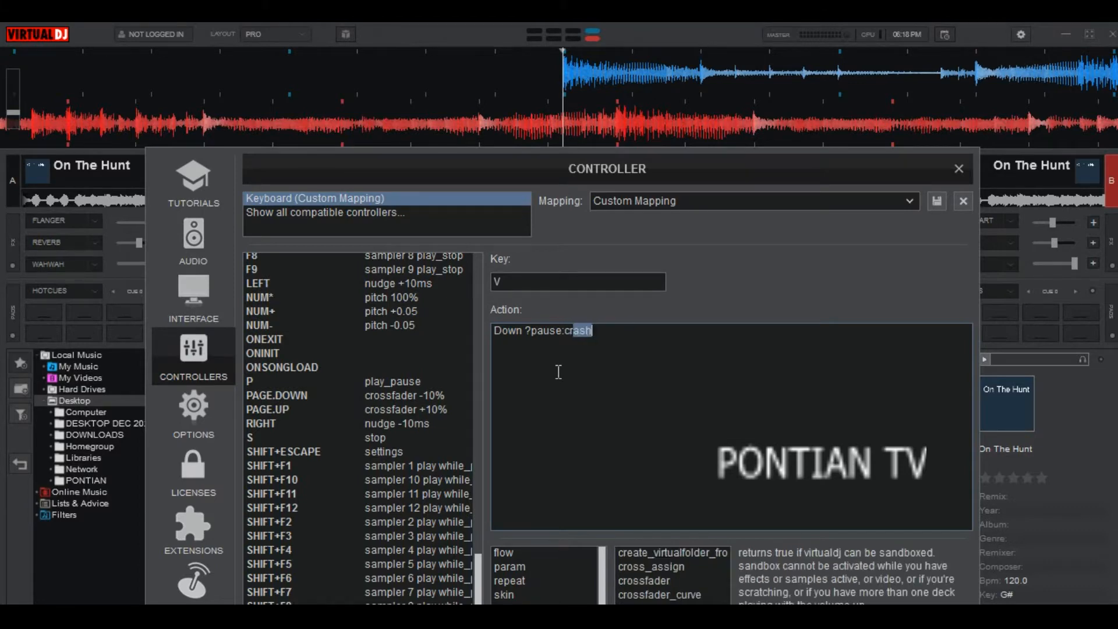
left_click(651, 553)
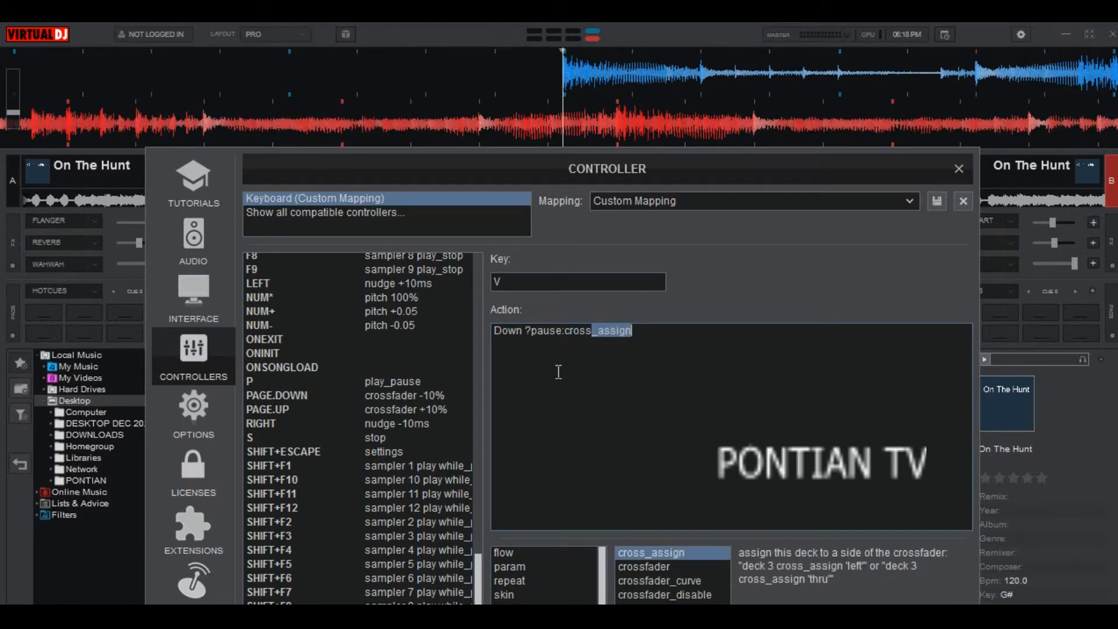
left_click(643, 566)
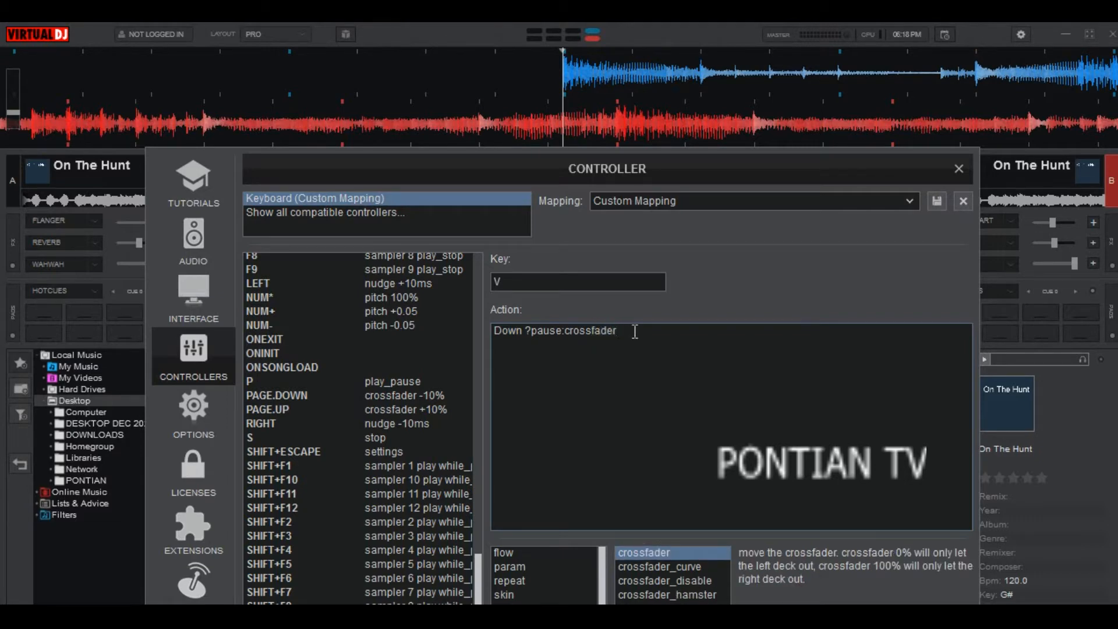
type("1")
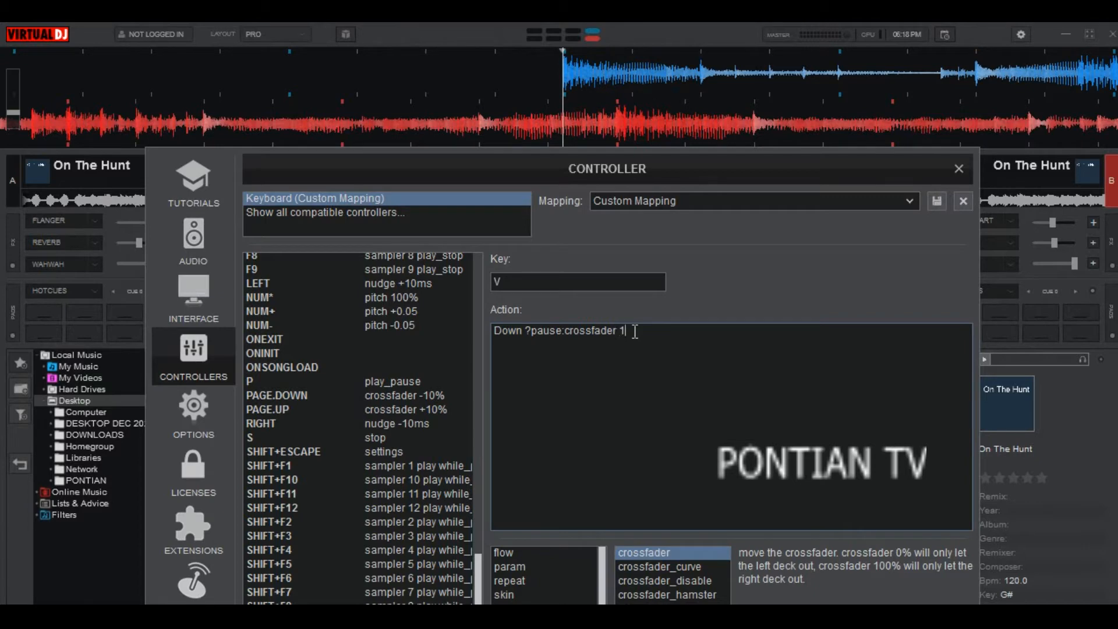
type("00")
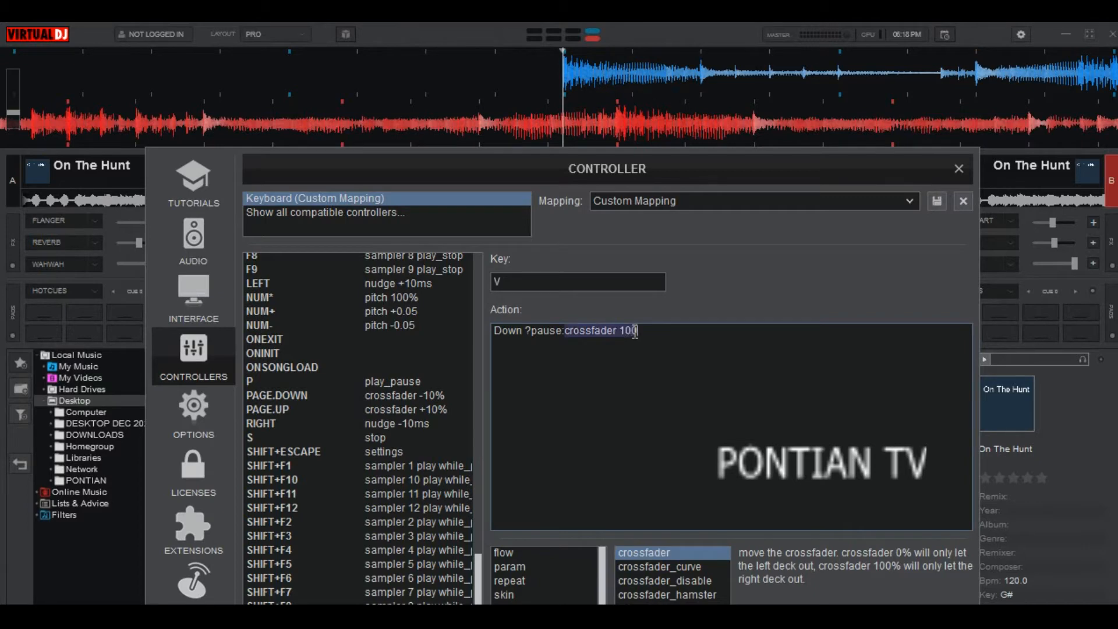
type("%")
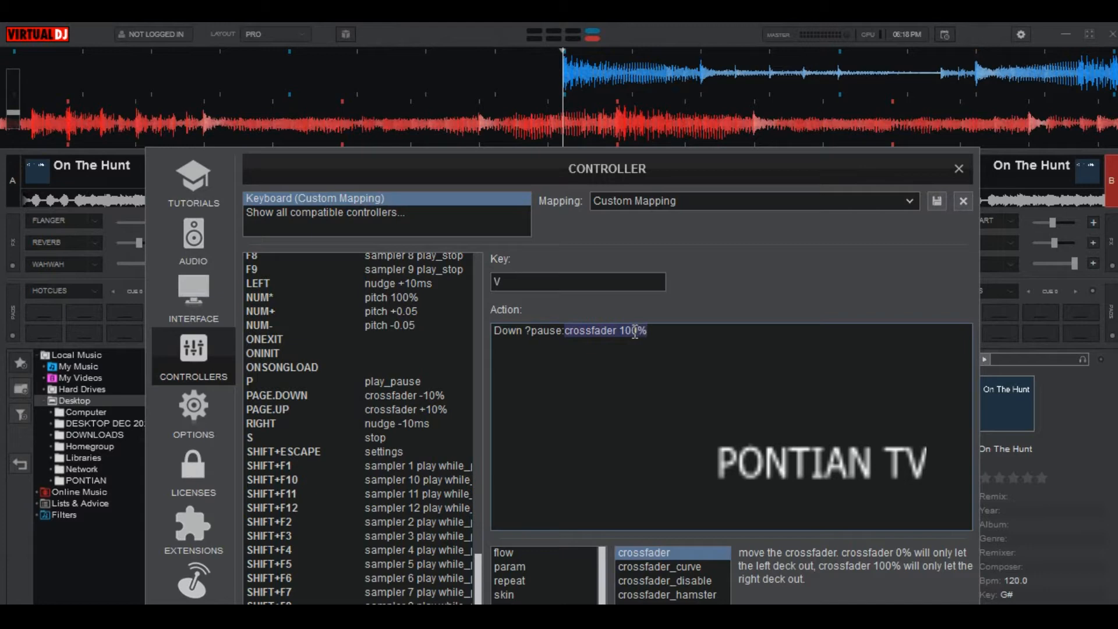
left_click(705, 357)
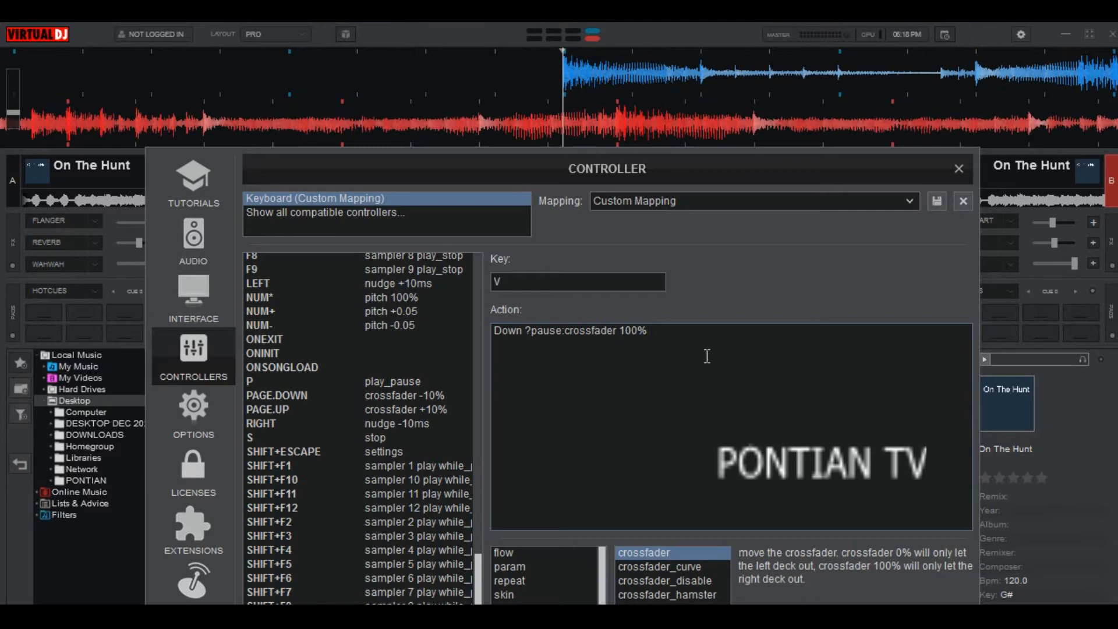
Append "&scratch -120ms" to key V's action
left_click(646, 330)
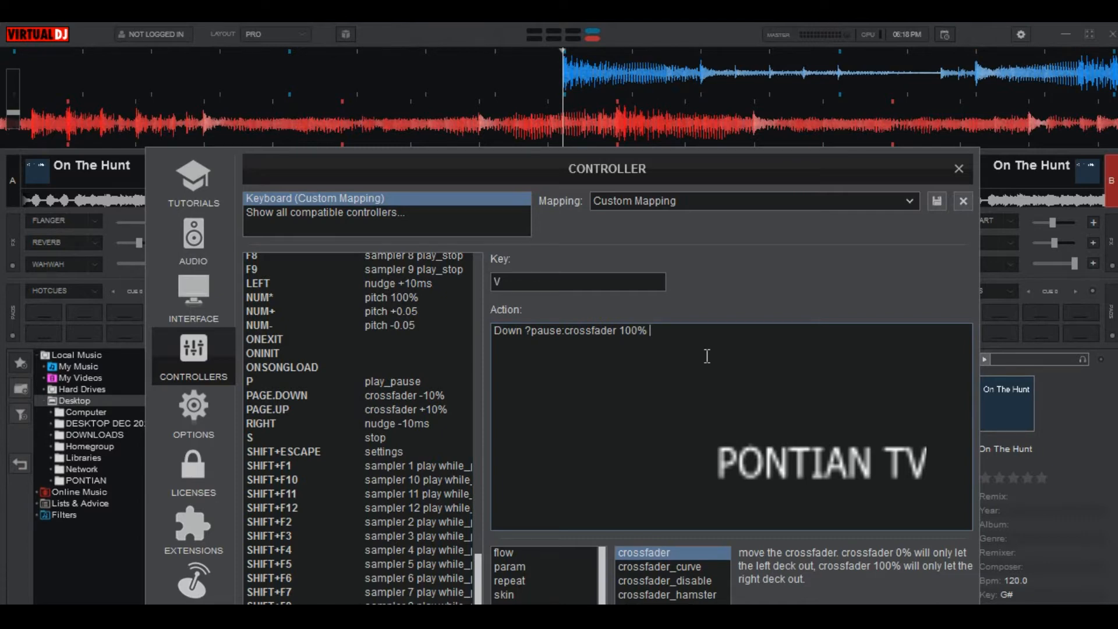
type("&")
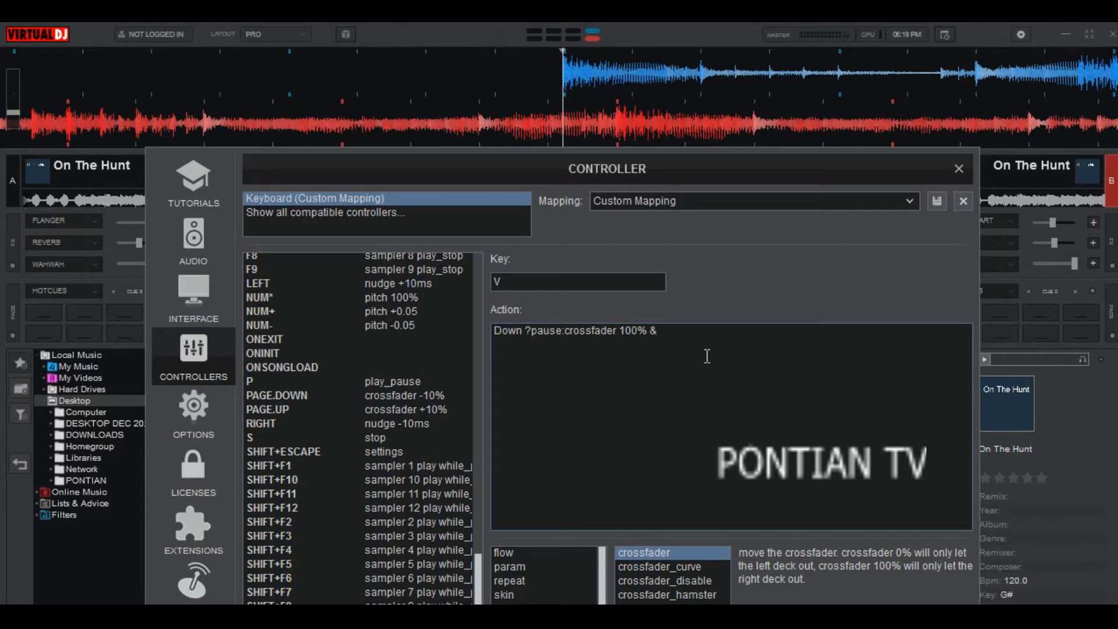
type("scratch")
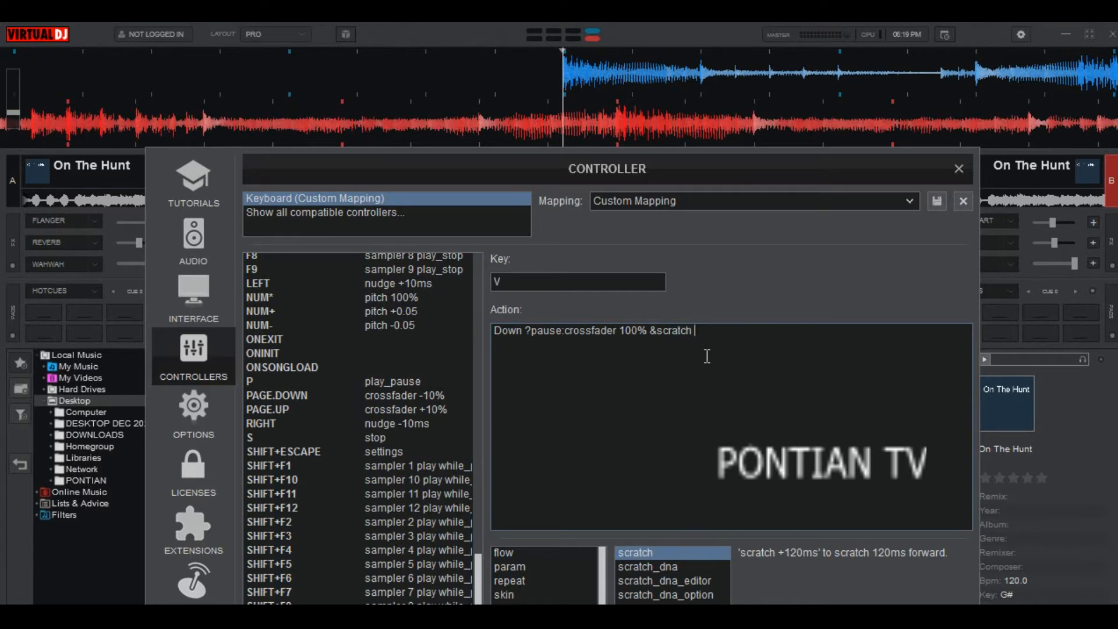
type("-120")
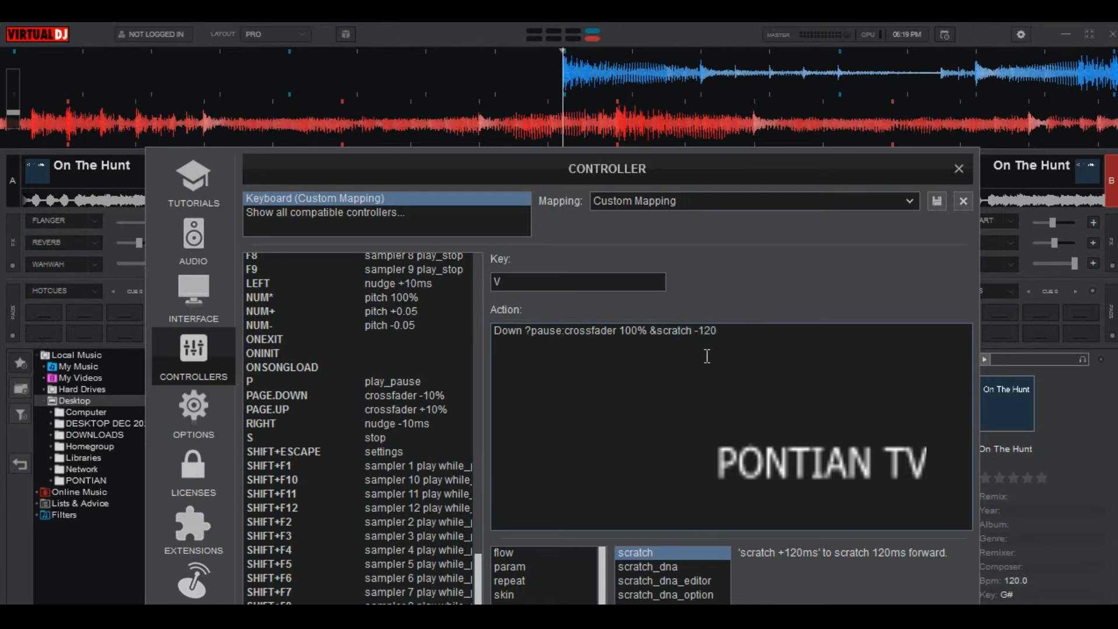
type("ms")
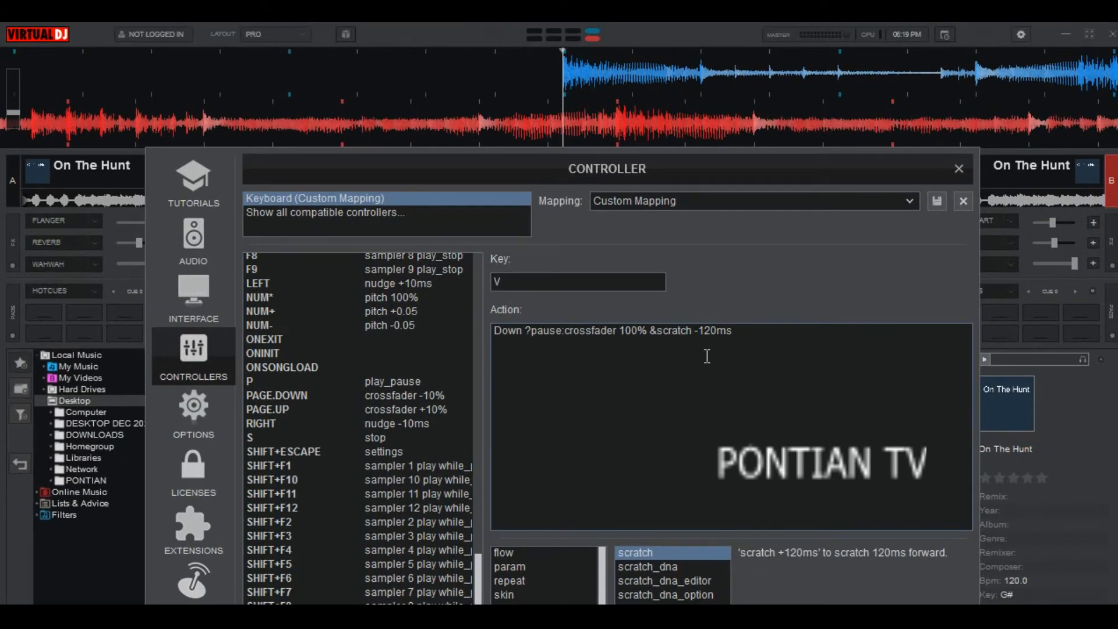
mouse_move(625, 355)
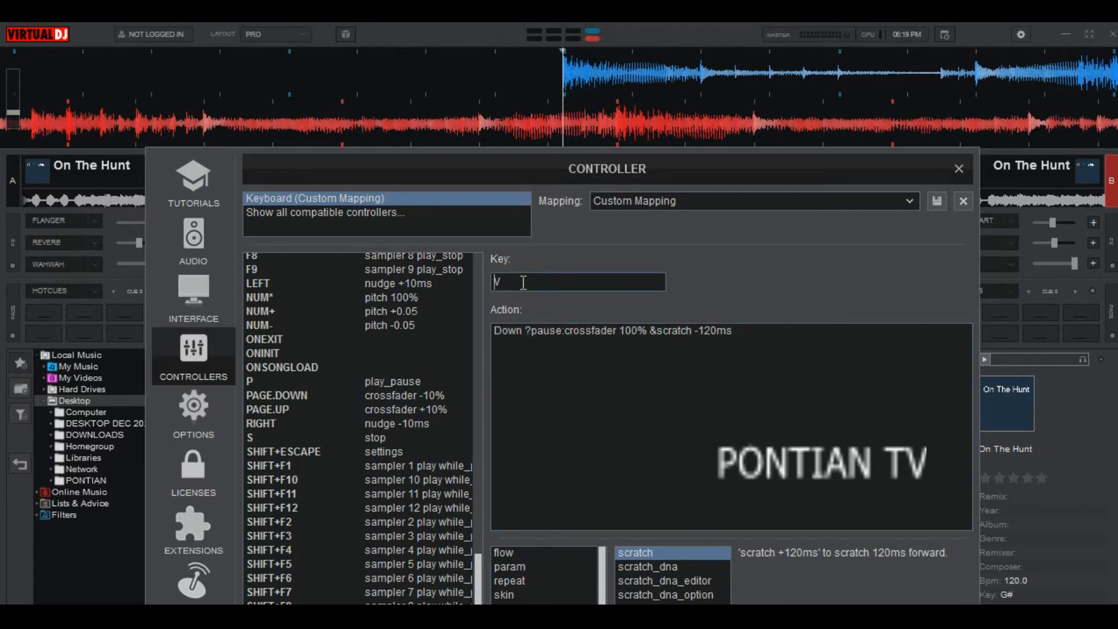
Create a mapping for key M starting with the action "Down ?pause:"
type("M")
left_click(732, 426)
type("Down")
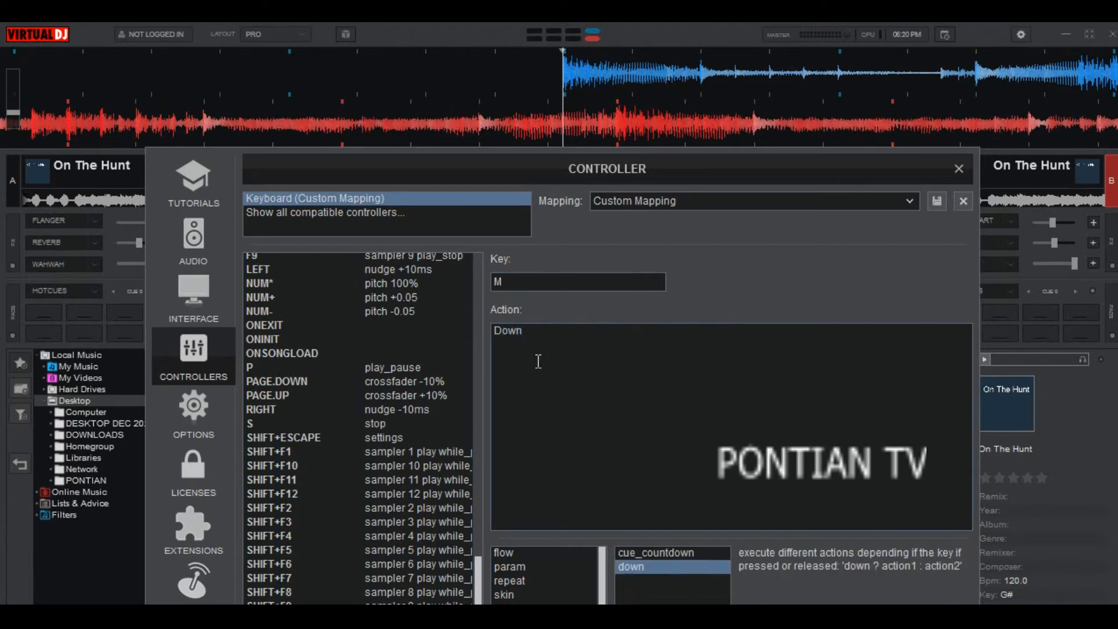
type("?")
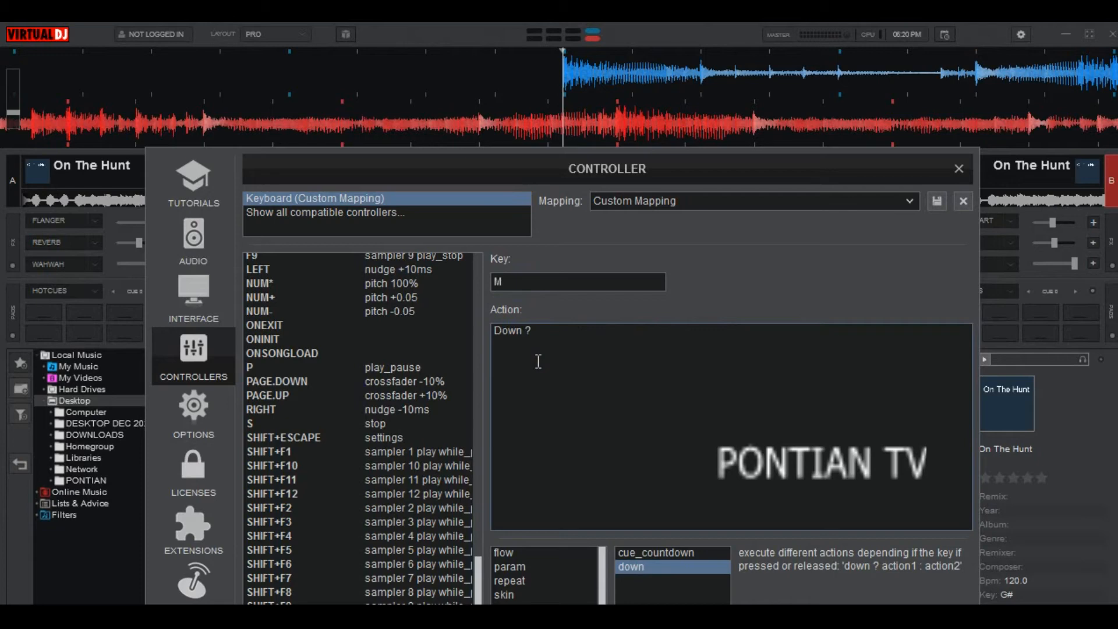
type("pause")
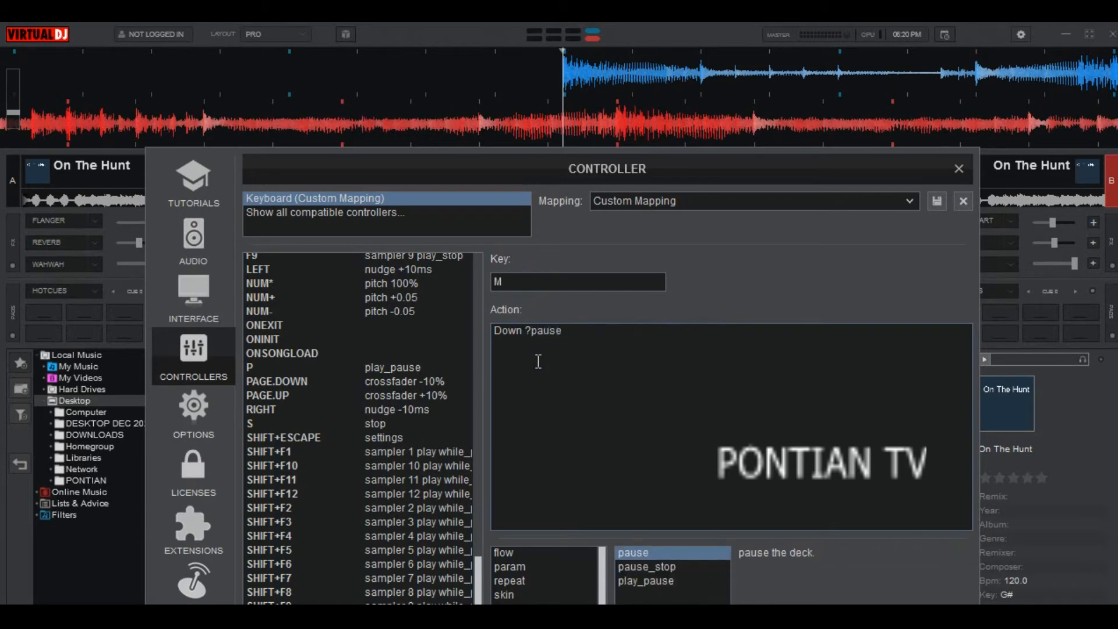
type(":cross_assign")
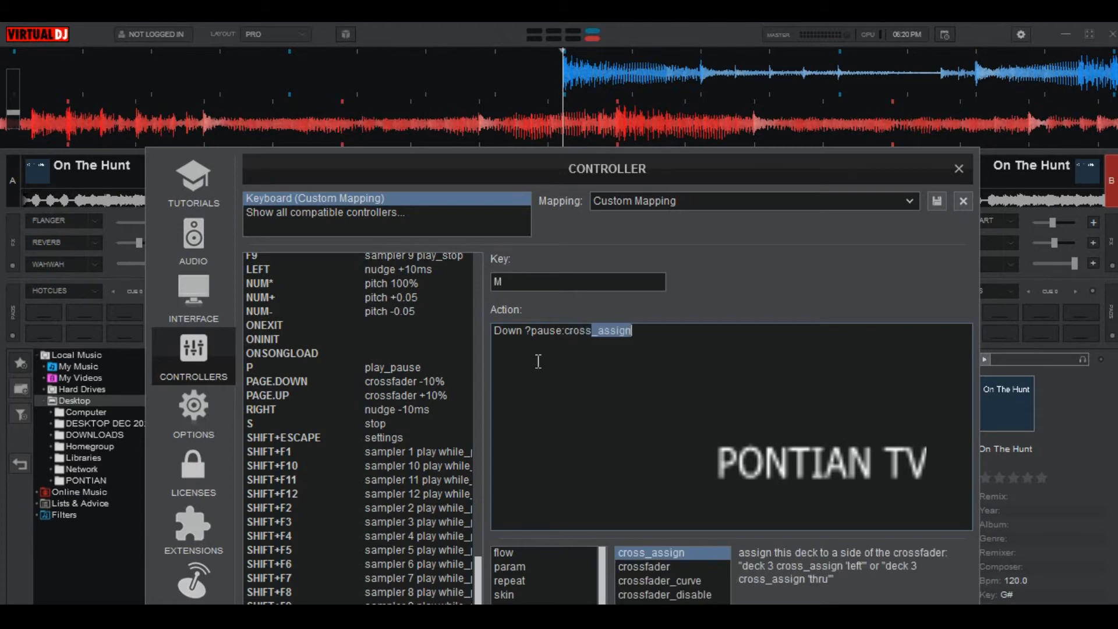
Complete key M's action as "Down ?pause:crossfader 50% &scratch +120ms"
left_click(644, 553)
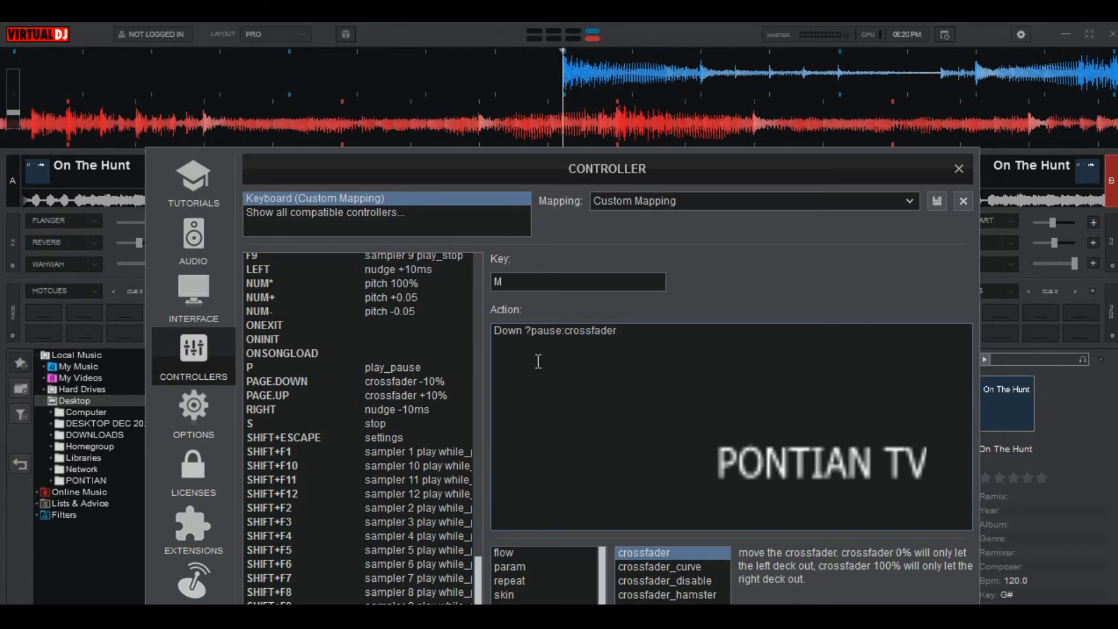
type("50")
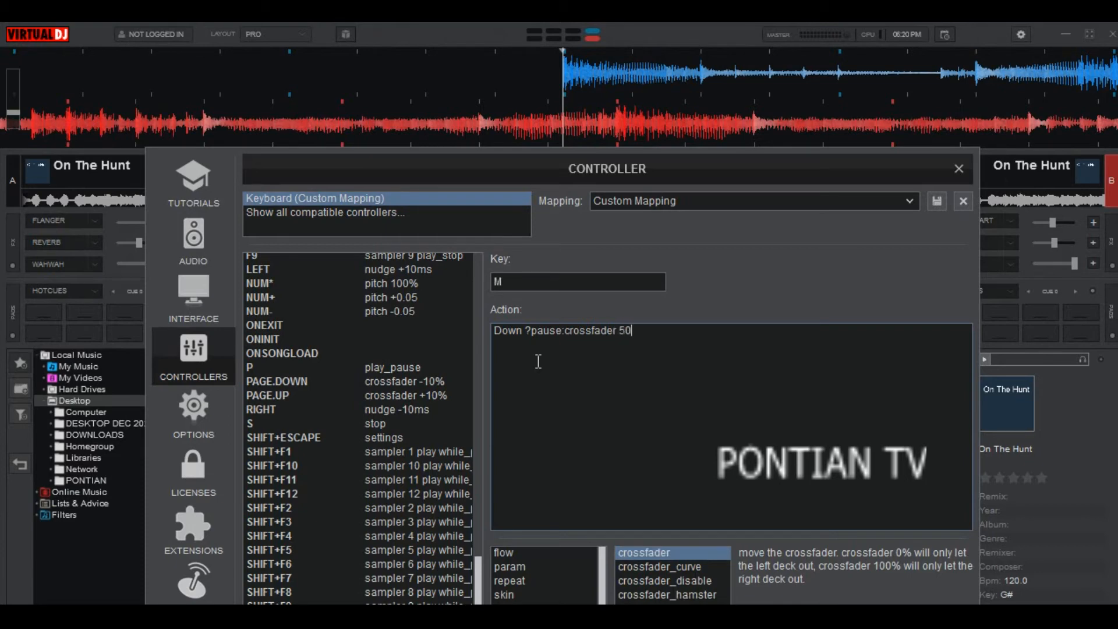
type("%")
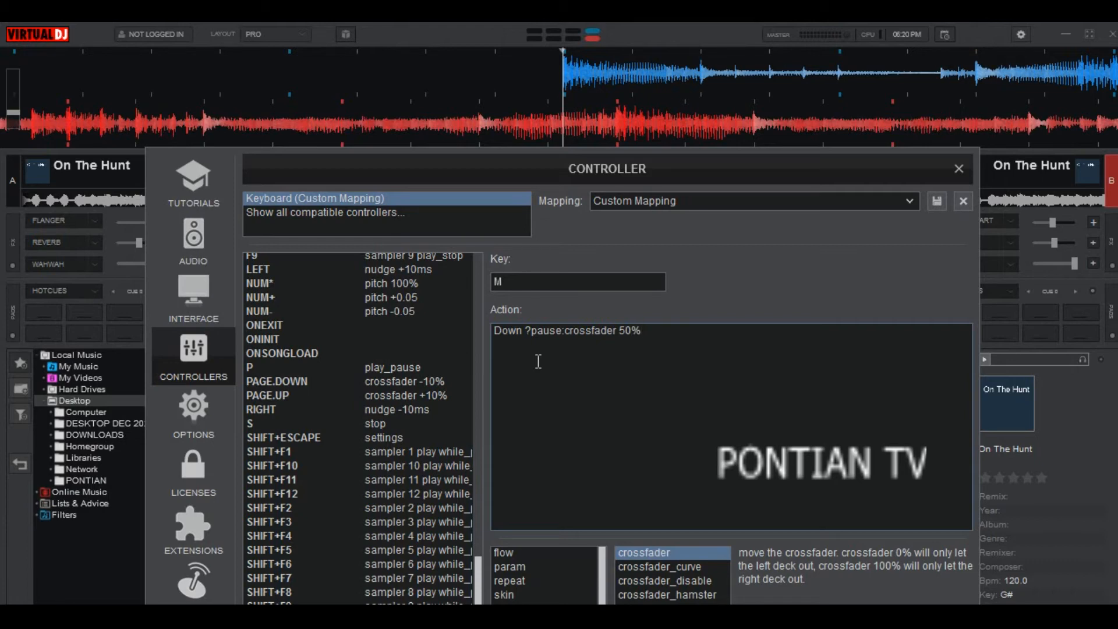
type("&")
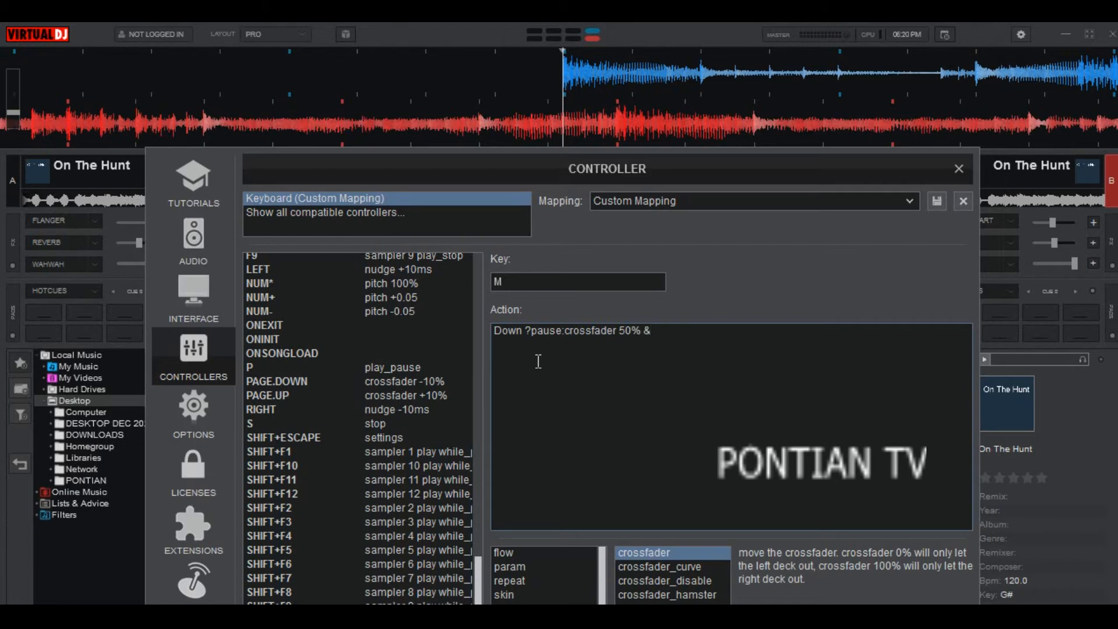
type("scratch")
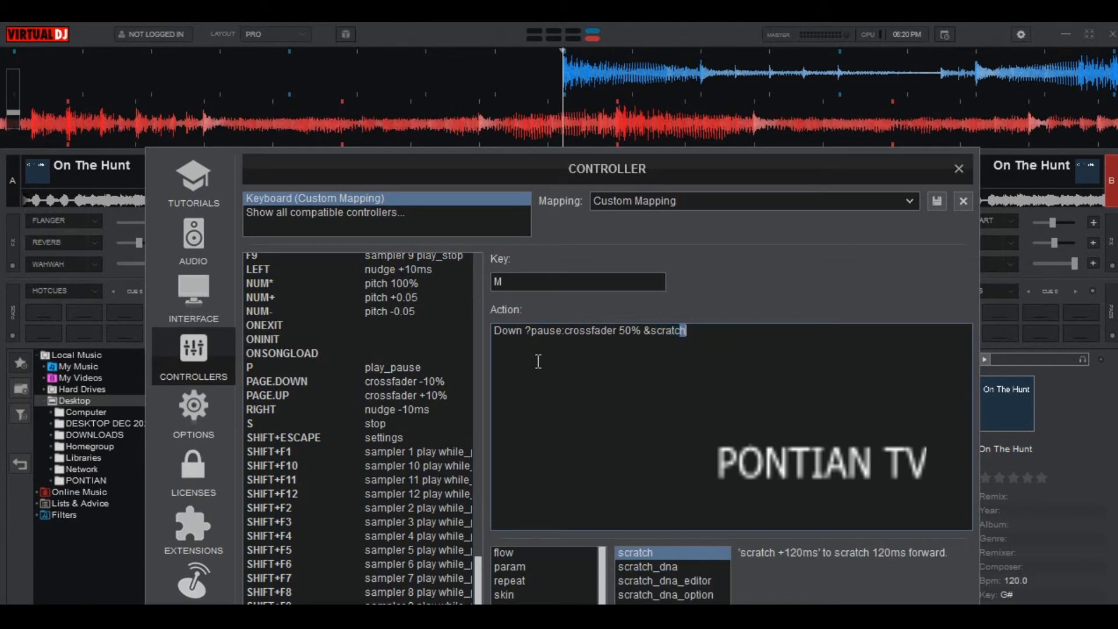
type("+")
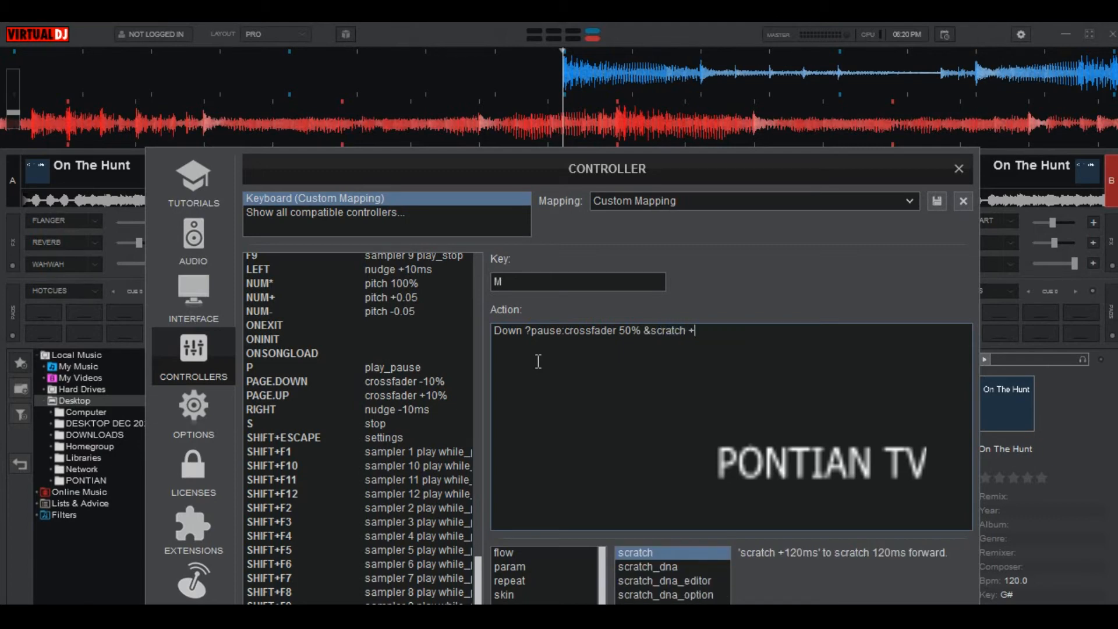
type("120ms")
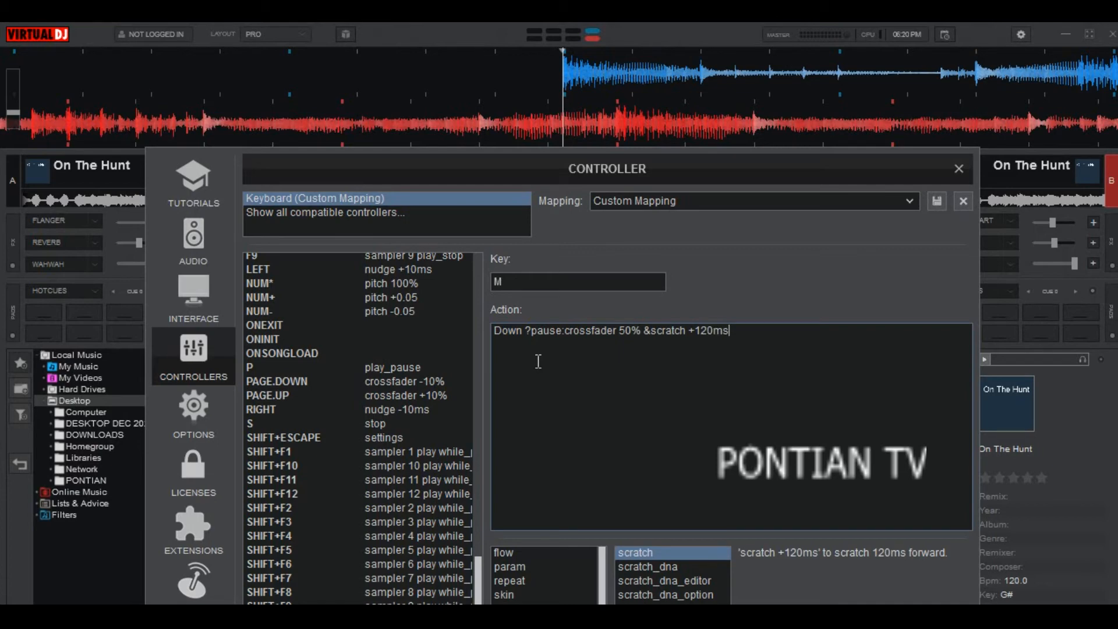
mouse_move(541, 306)
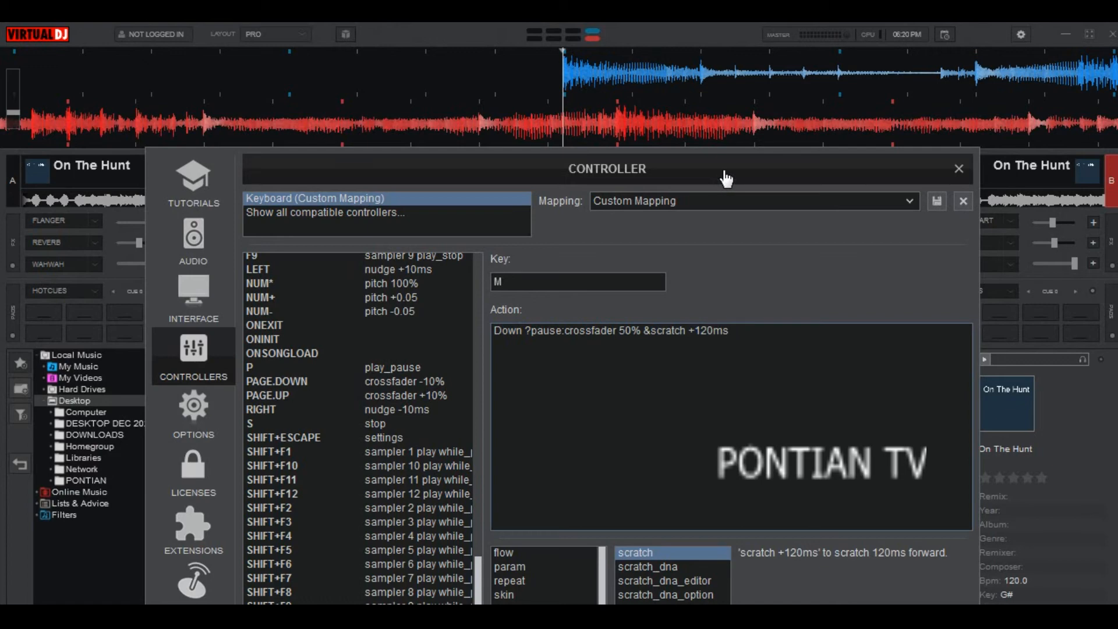
Close the controller settings and pause the right deck
left_click(958, 169)
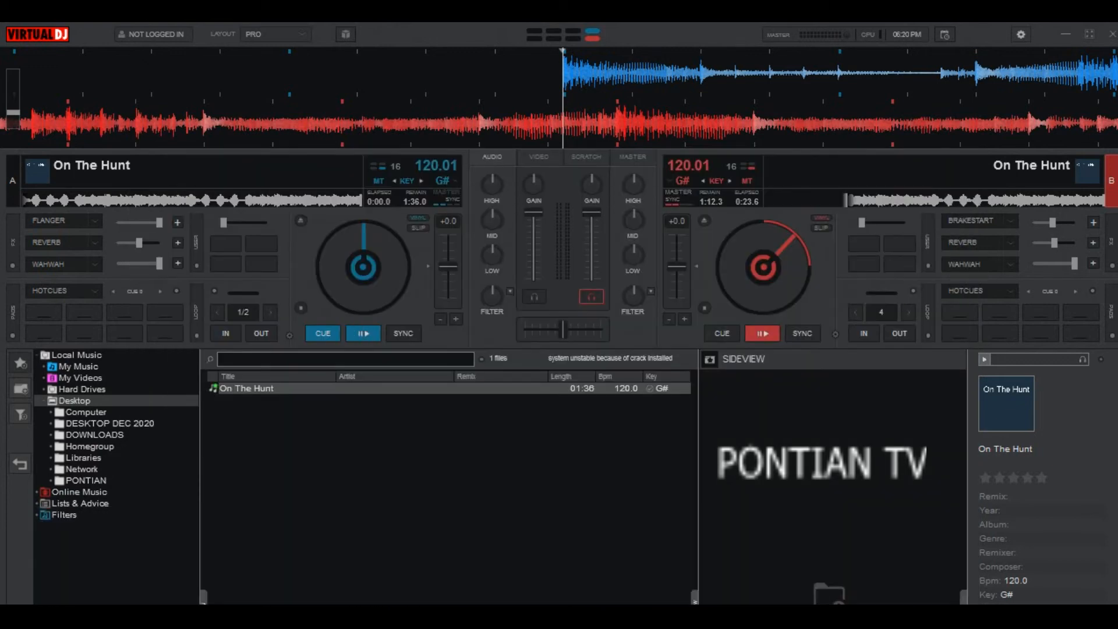
left_click(762, 334)
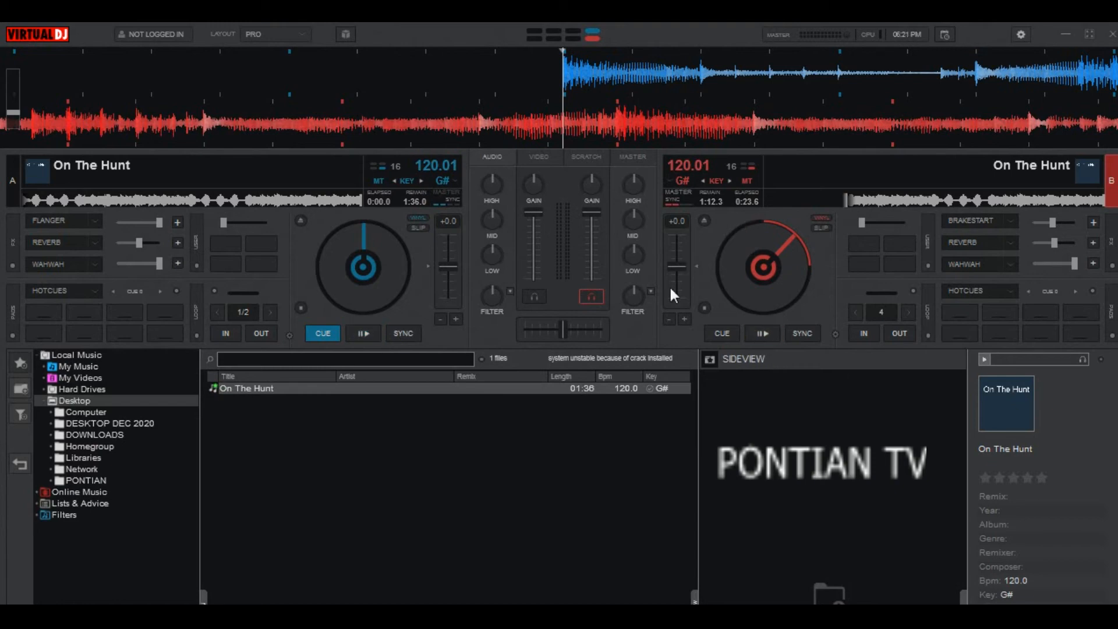
mouse_move(746, 370)
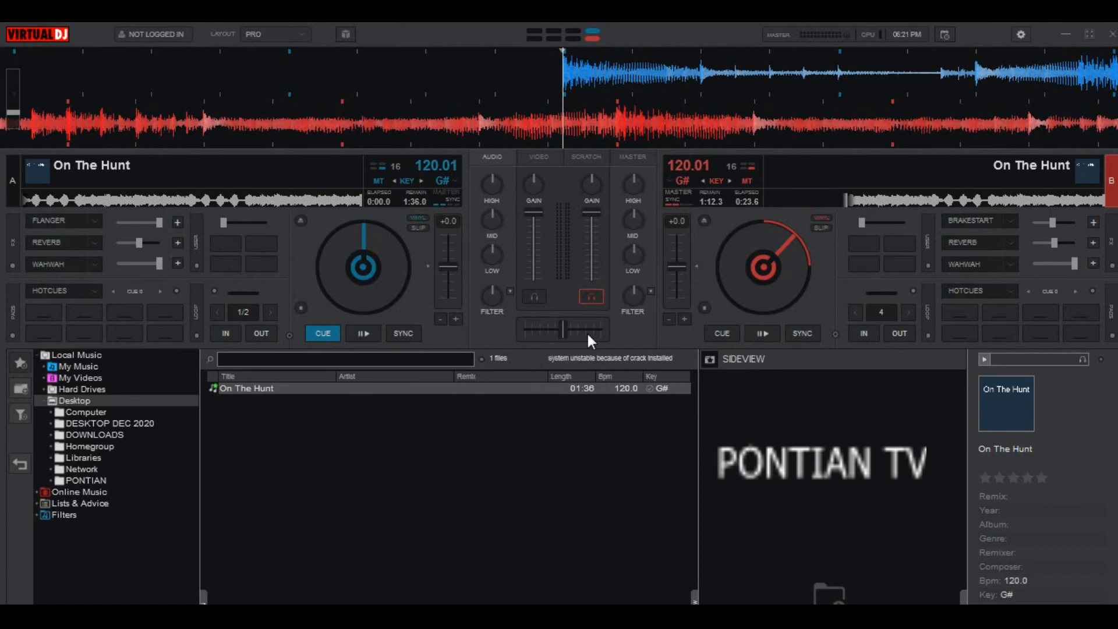
mouse_move(606, 347)
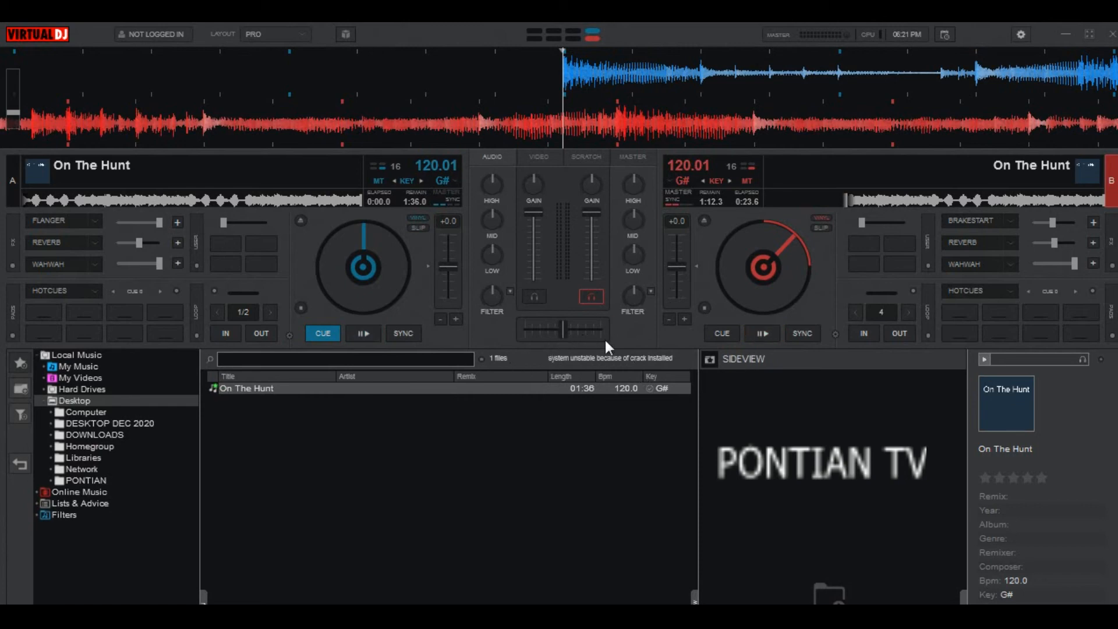
mouse_move(803, 456)
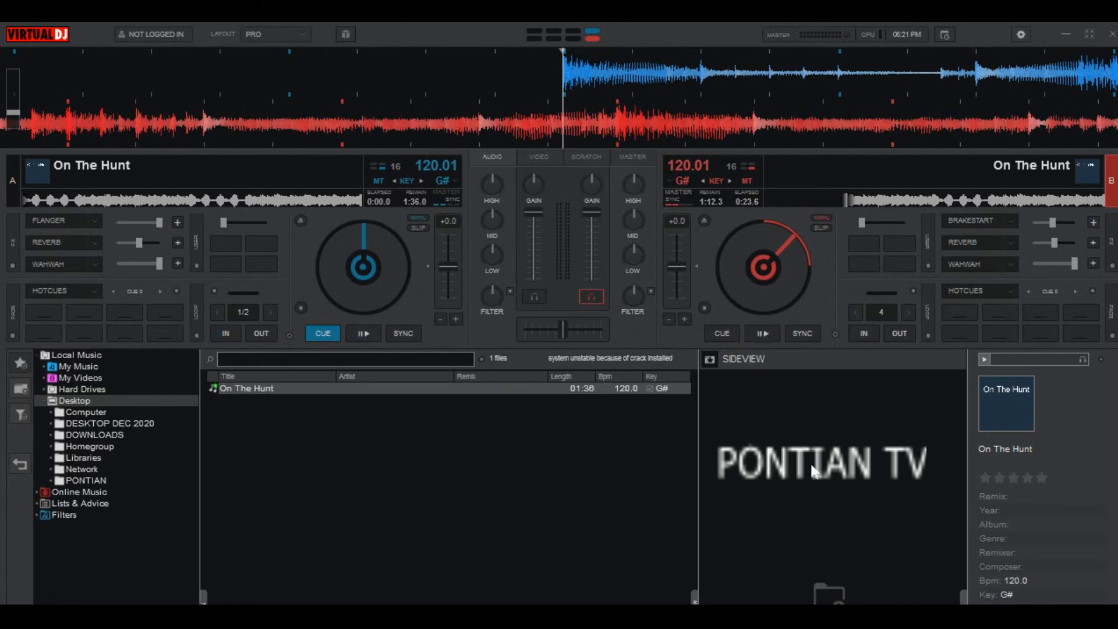
mouse_move(780, 353)
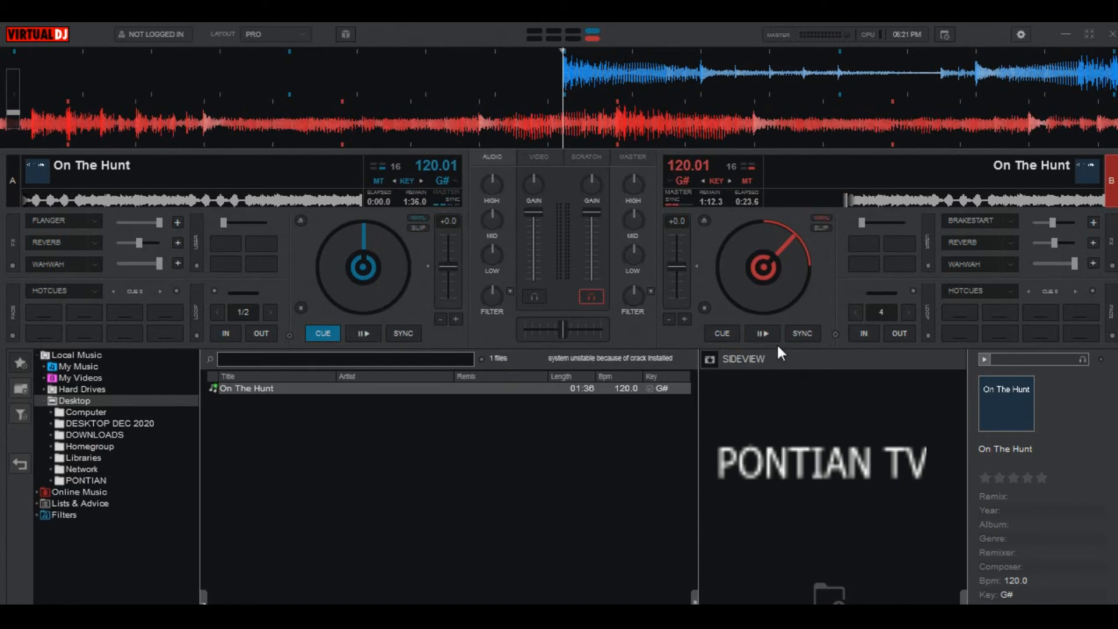
Restart the right deck and toggle the left deck to test the mappings
left_click(762, 333)
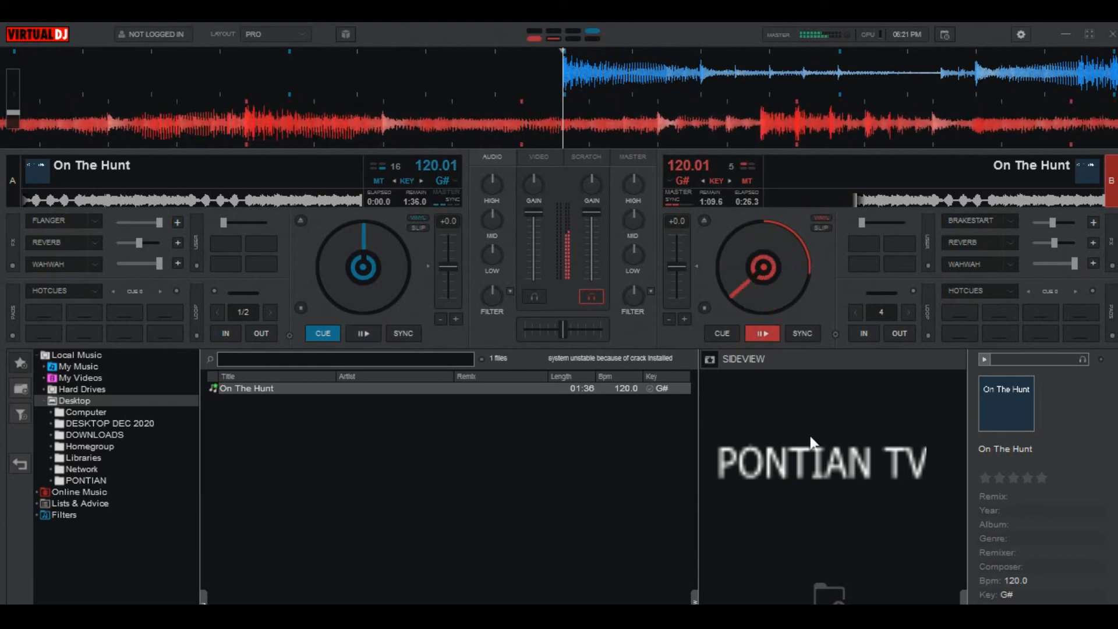
left_click(363, 333)
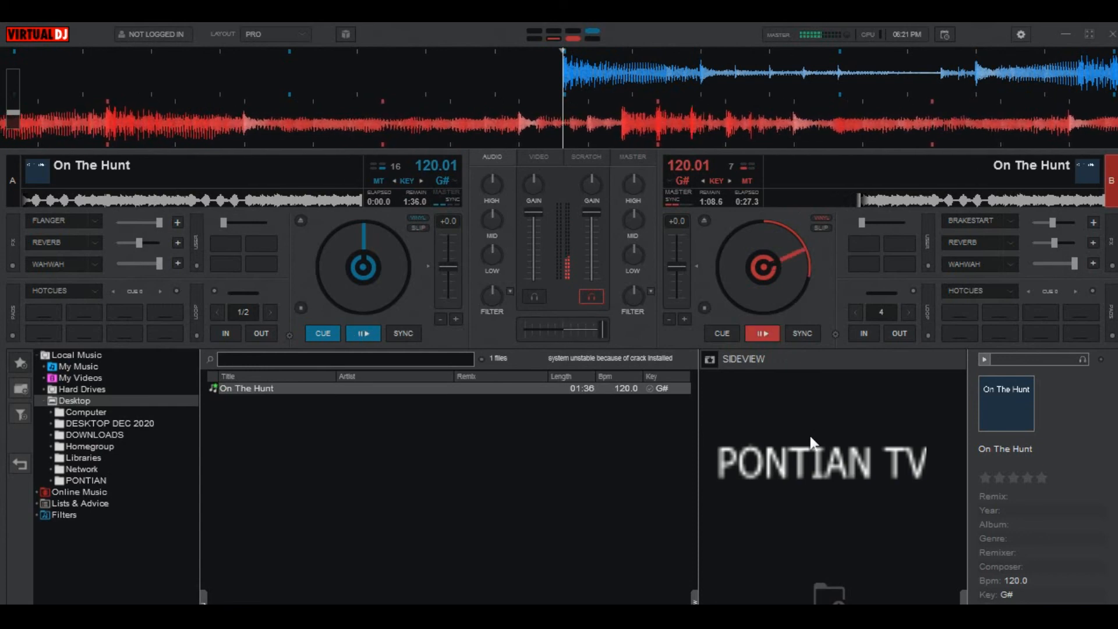
mouse_move(777, 392)
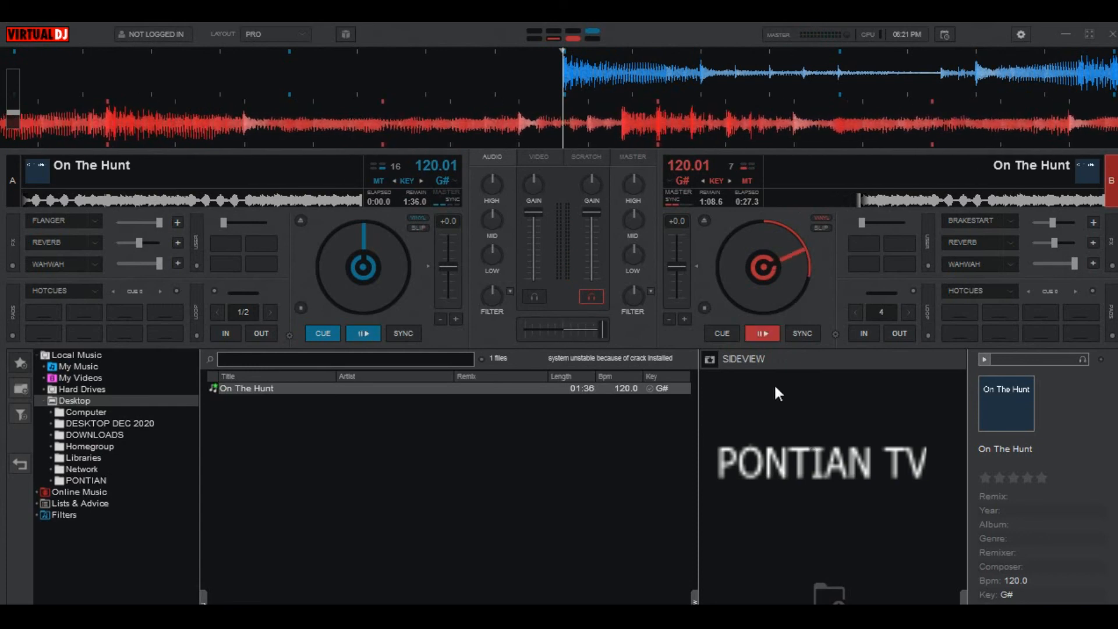
mouse_move(796, 240)
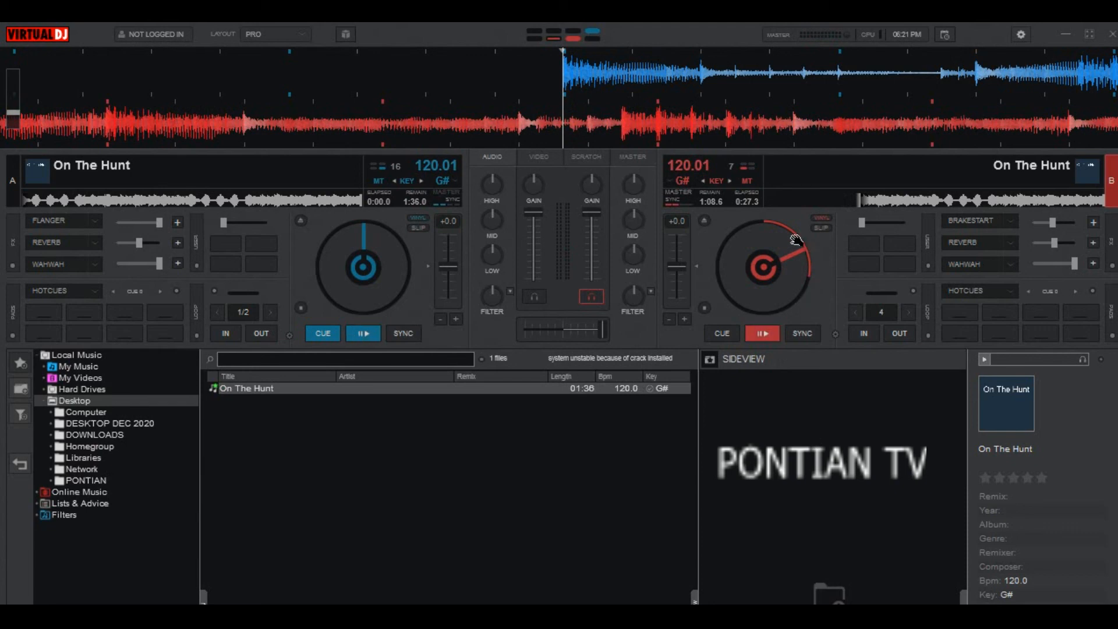
mouse_move(762, 334)
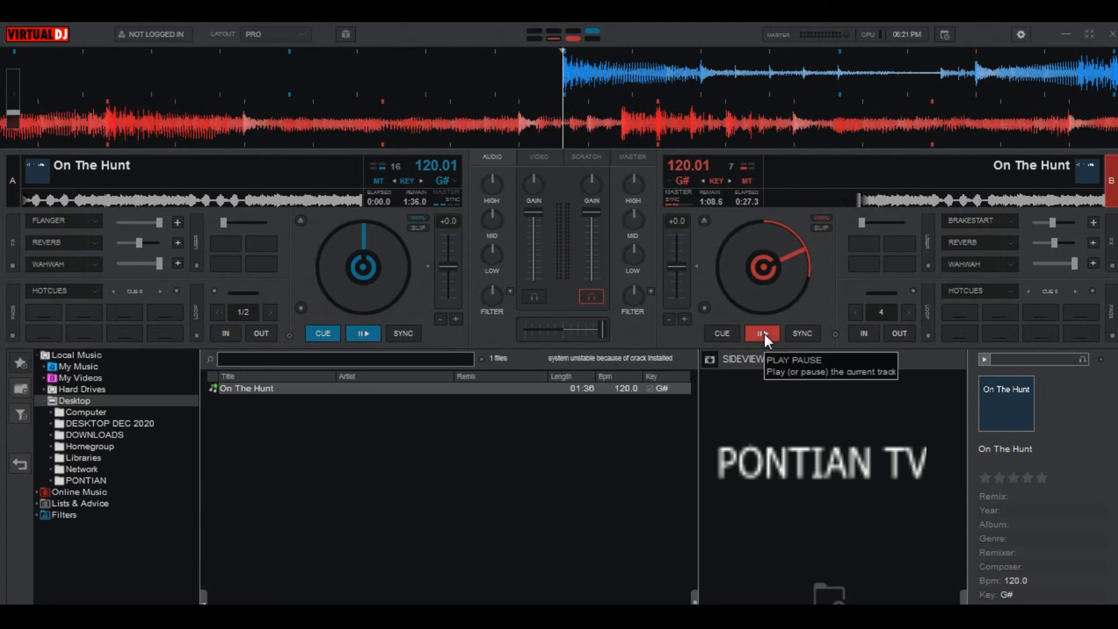